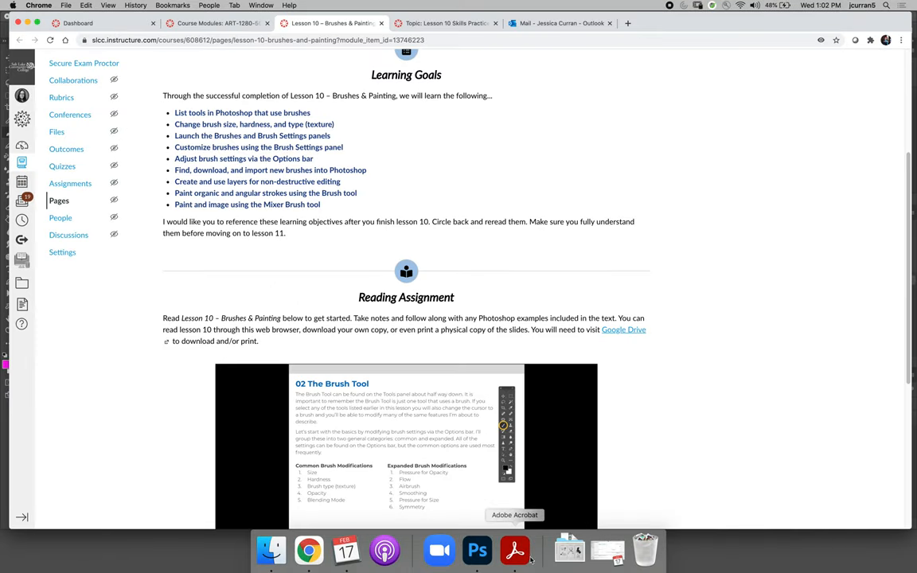
- Switch from the Canvas lesson page in Chrome to the Photoshop document
{"action": "left_click", "coordinate": [478, 550]}
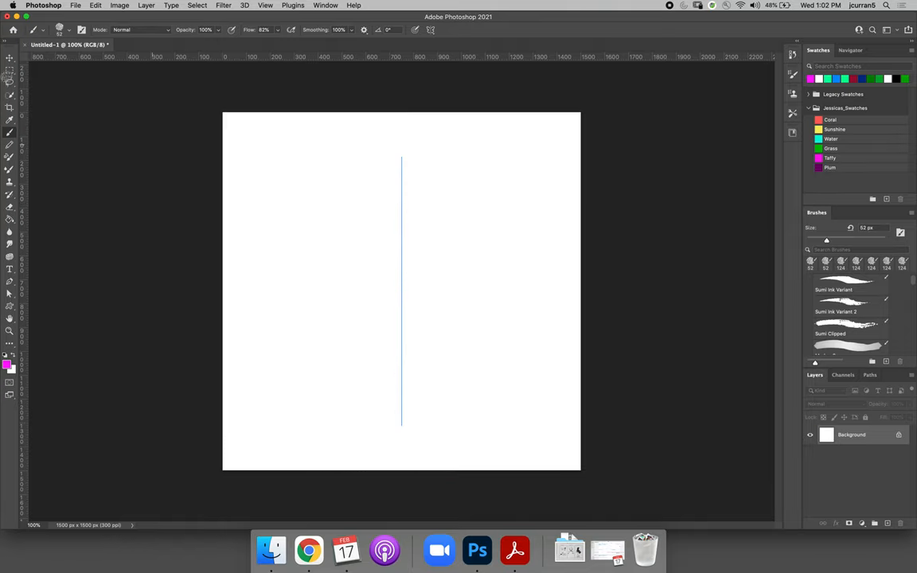
- Select the Brush tool and set painting symmetry to Off
{"action": "left_click", "coordinate": [9, 58]}
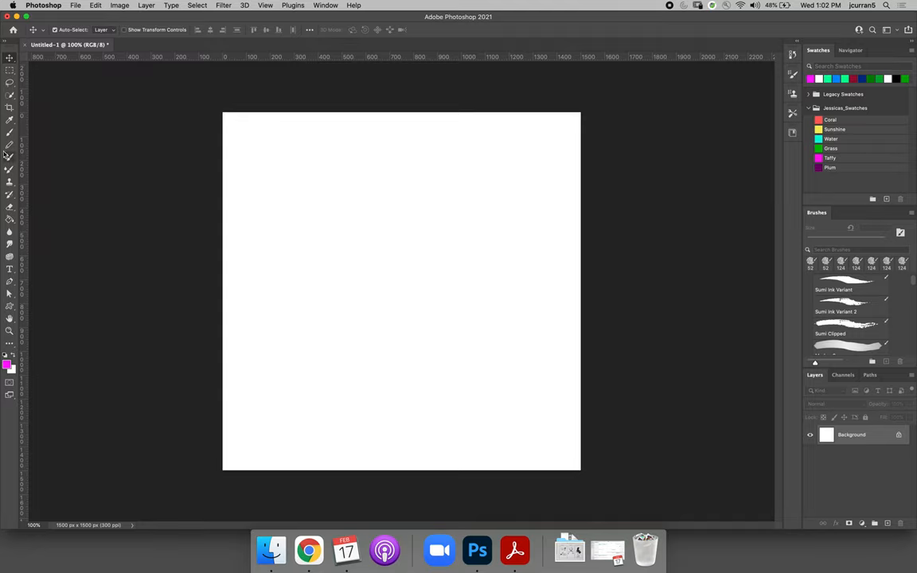
{"action": "left_click", "coordinate": [429, 28]}
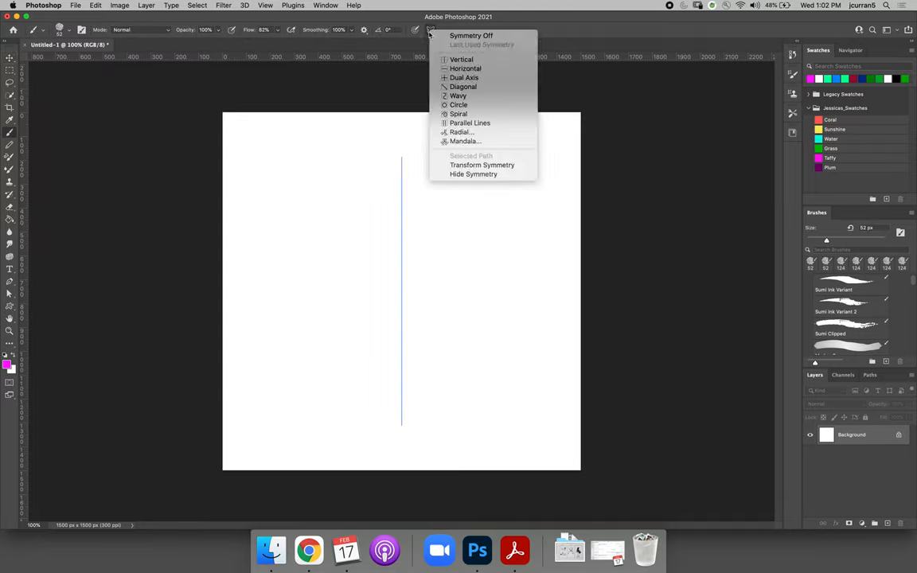
{"action": "left_click", "coordinate": [471, 35]}
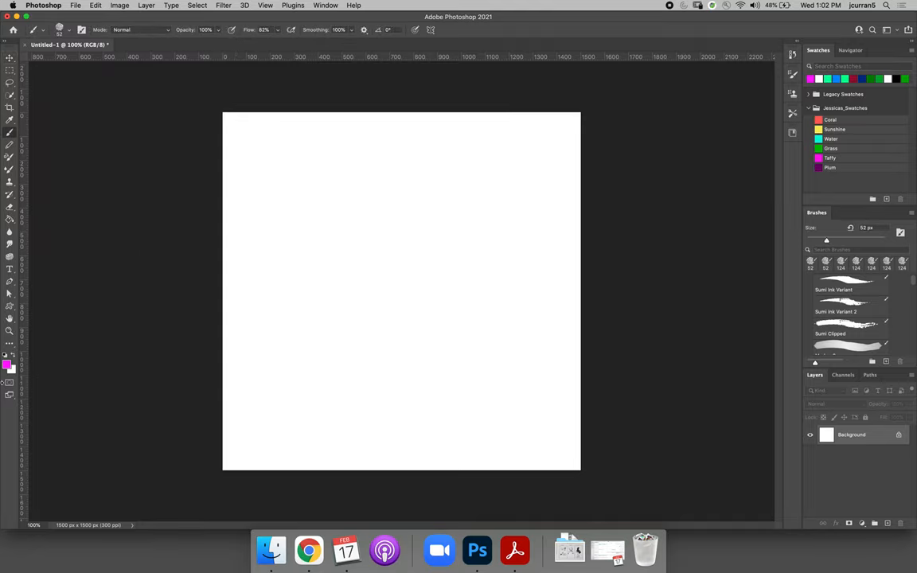
- Make bright green the foreground colour
{"action": "left_click", "coordinate": [10, 360]}
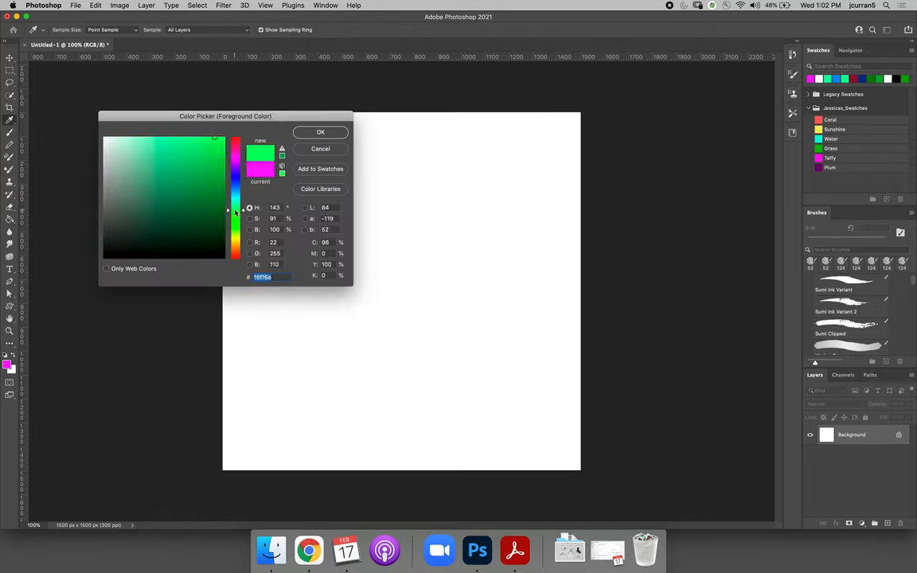
{"action": "left_click", "coordinate": [320, 131]}
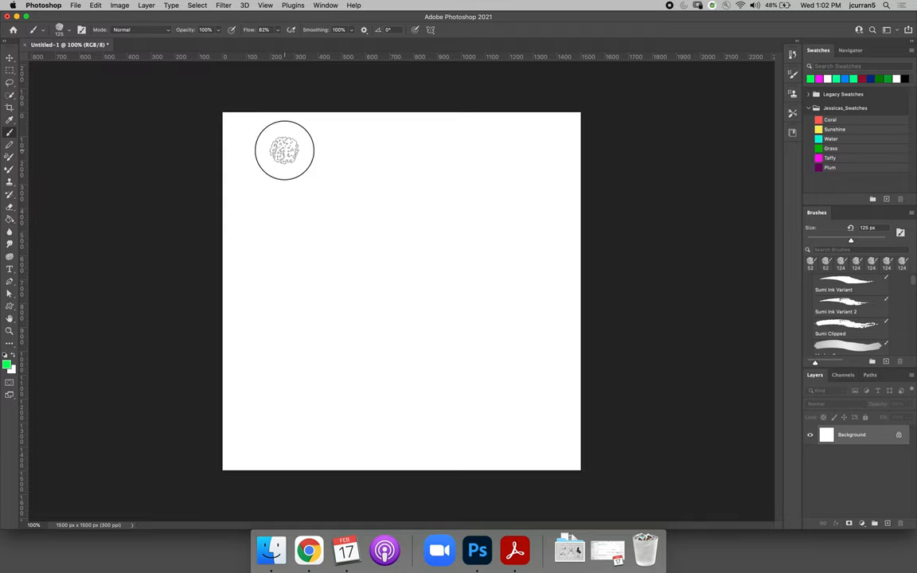
- Paint a thick green zigzag stroke, then switch the foreground colour to magenta
{"action": "left_click_drag", "start_coordinate": [285, 150], "coordinate": [490, 322]}
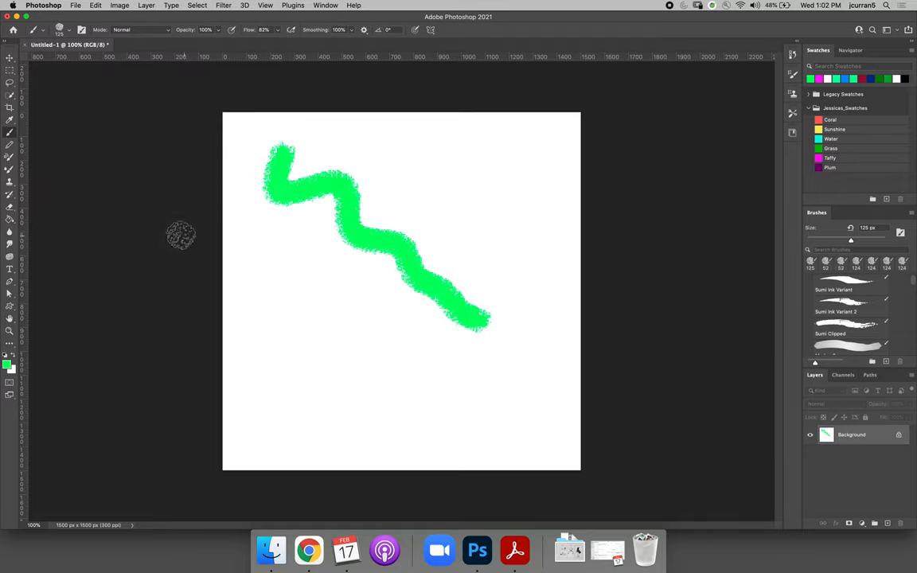
{"action": "mouse_move", "coordinate": [70, 261]}
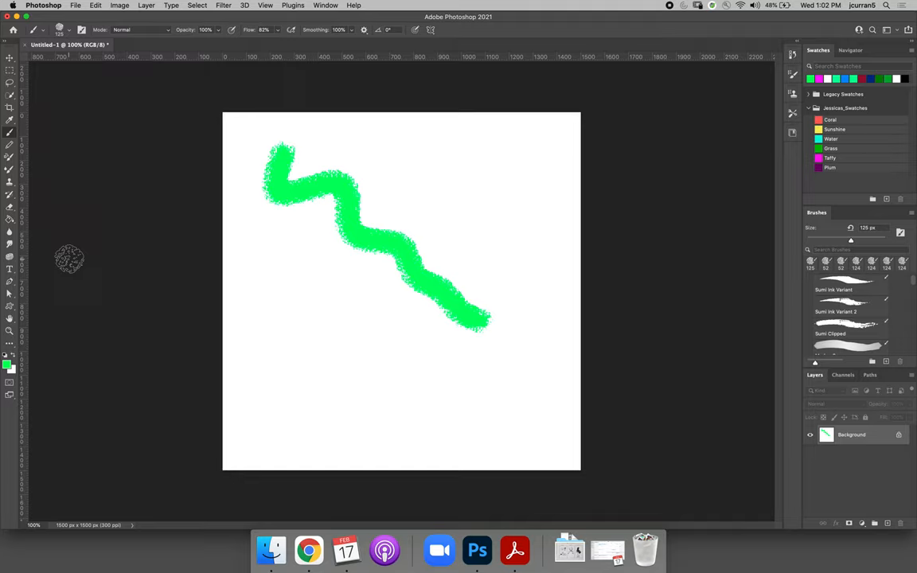
{"action": "mouse_move", "coordinate": [70, 337]}
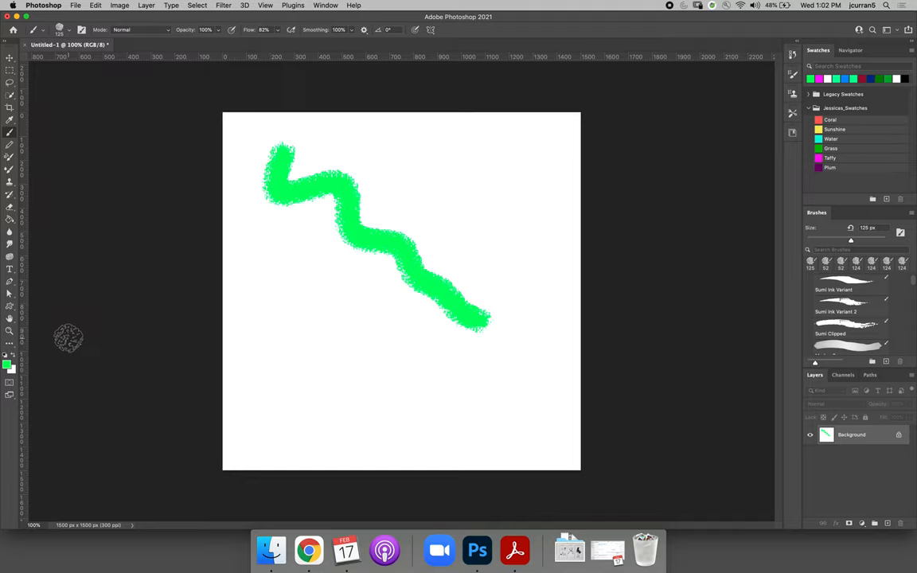
{"action": "left_click", "coordinate": [9, 364]}
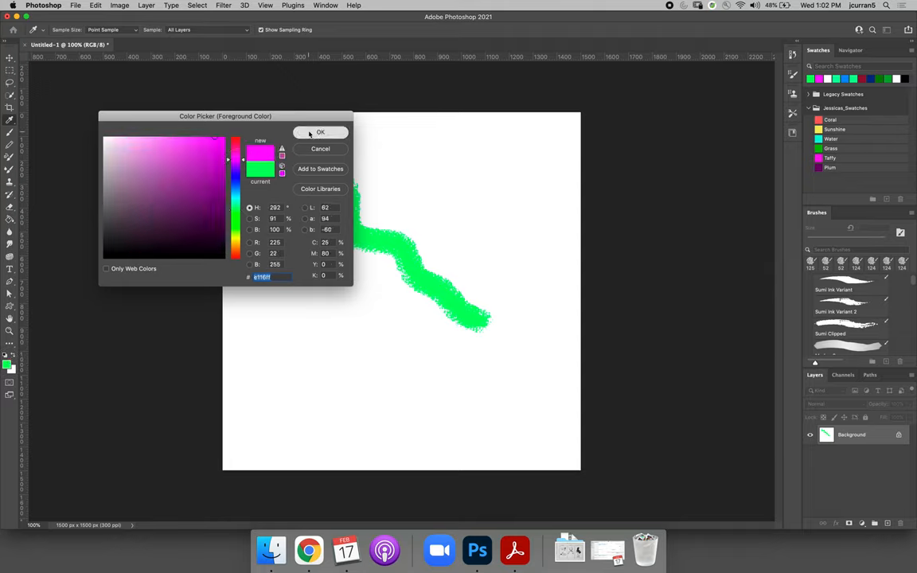
{"action": "left_click", "coordinate": [320, 131]}
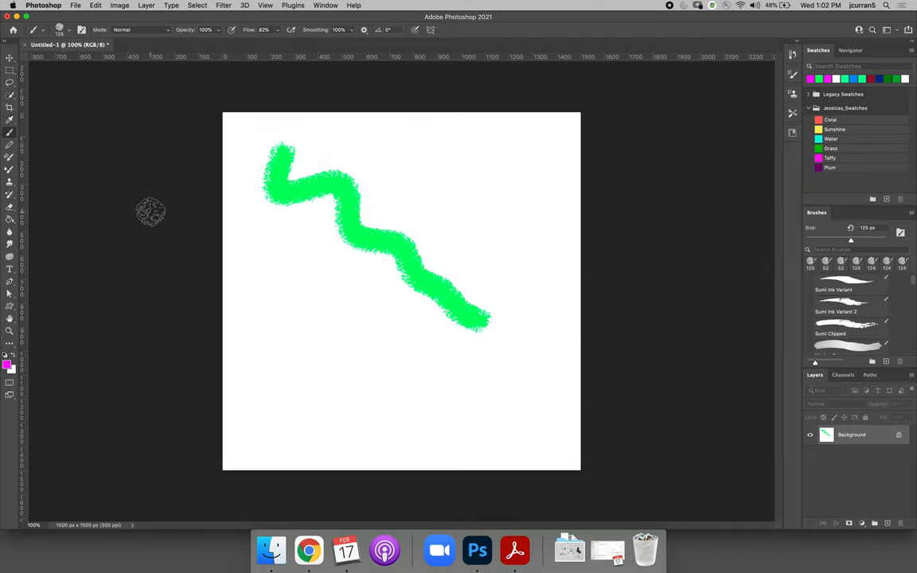
{"action": "left_click", "coordinate": [70, 28]}
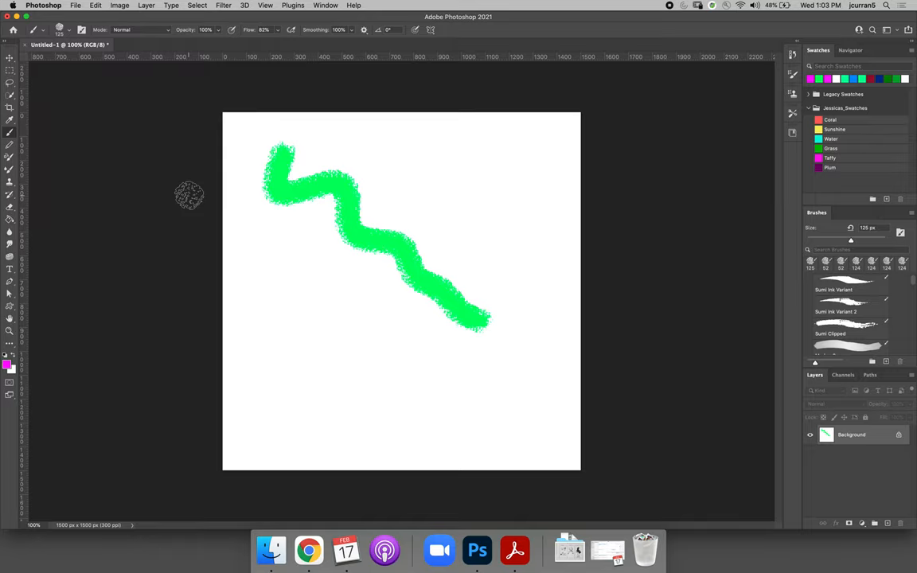
{"action": "mouse_move", "coordinate": [119, 35]}
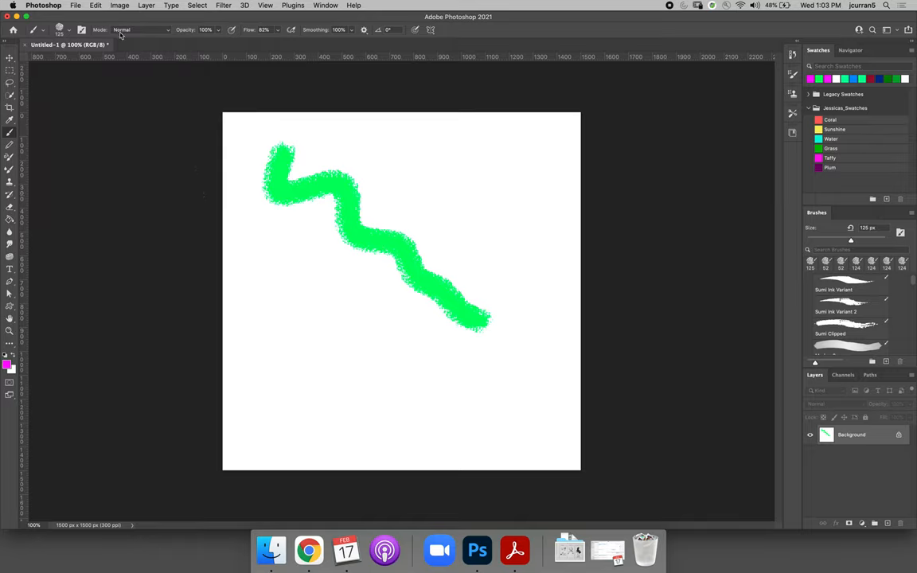
{"action": "mouse_move", "coordinate": [186, 36]}
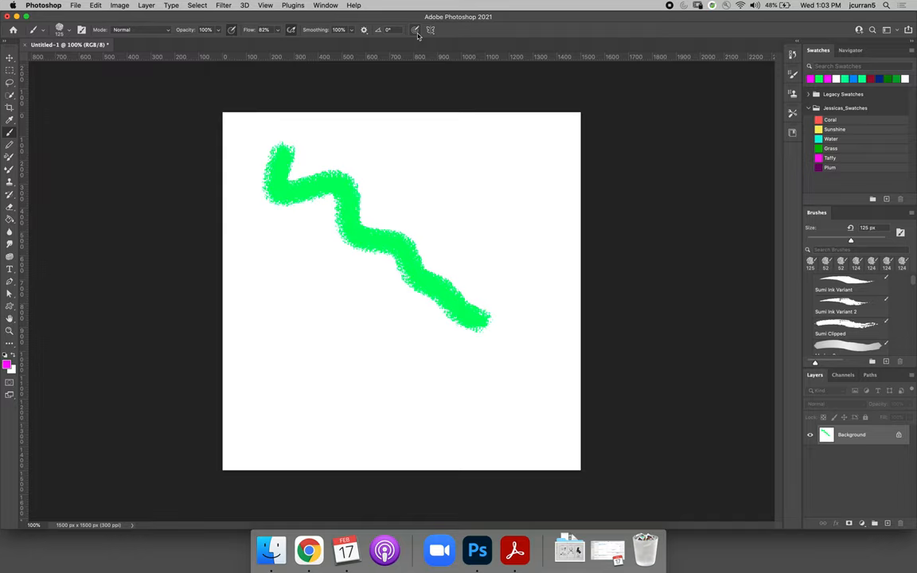
{"action": "left_click", "coordinate": [414, 30]}
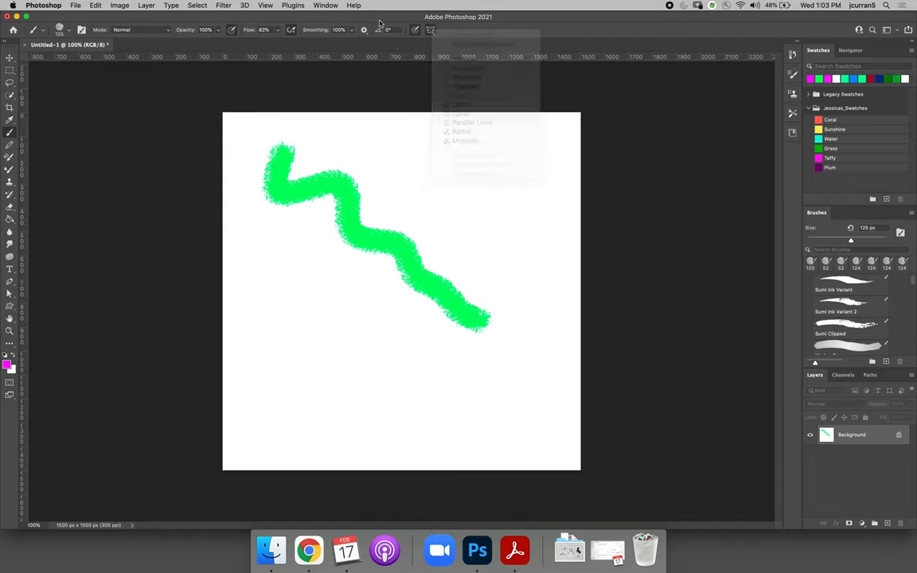
{"action": "left_click", "coordinate": [414, 29]}
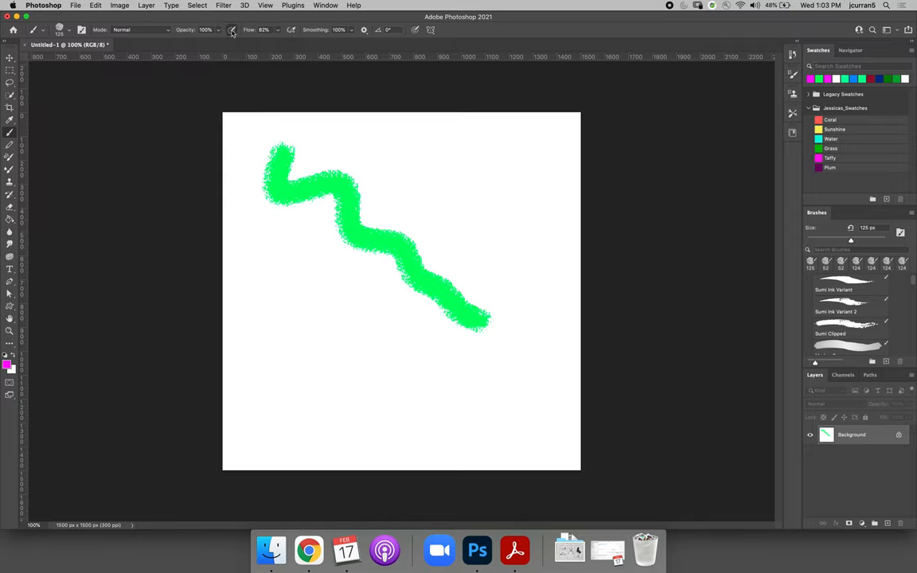
{"action": "mouse_move", "coordinate": [220, 38]}
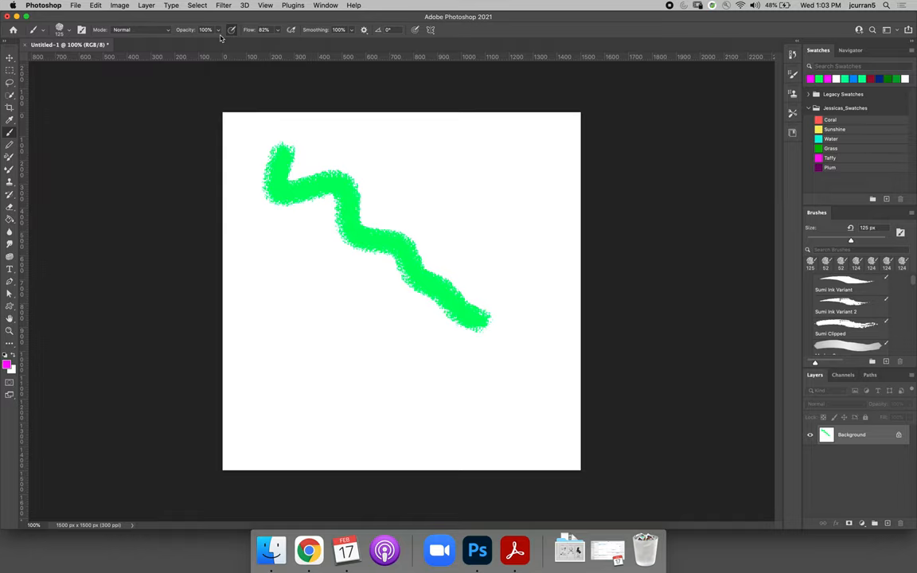
{"action": "mouse_move", "coordinate": [225, 40]}
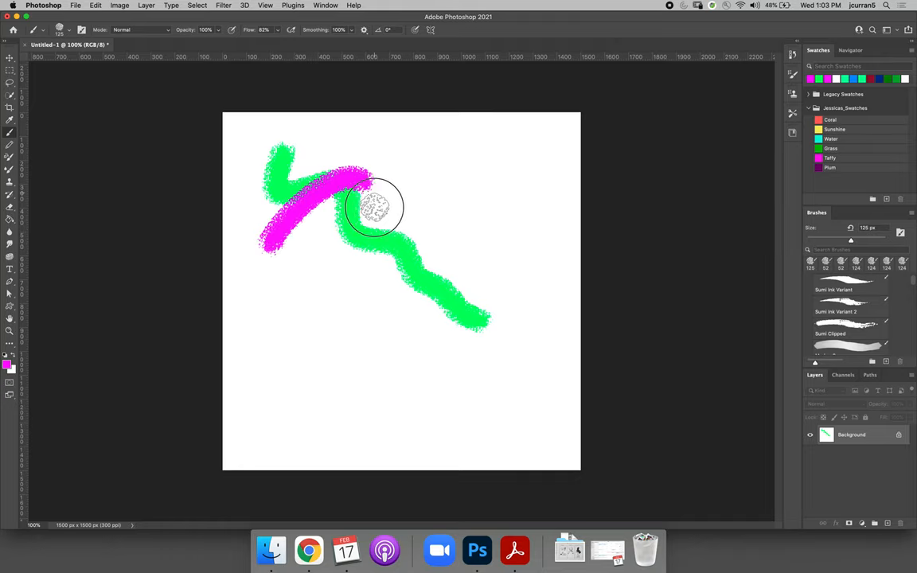
- Paint a smoothed magenta zigzag over the green stroke
{"action": "left_click_drag", "start_coordinate": [374, 207], "coordinate": [465, 329]}
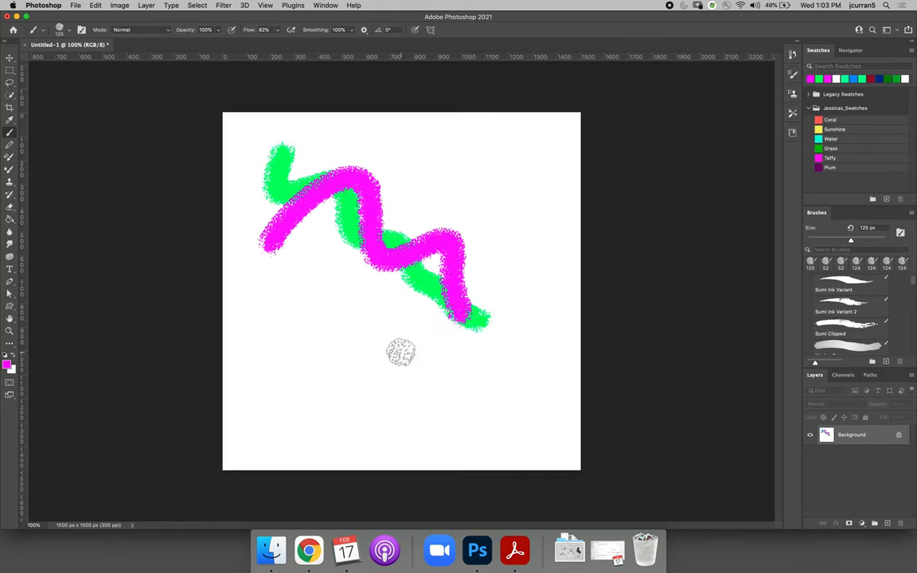
{"action": "mouse_move", "coordinate": [397, 348]}
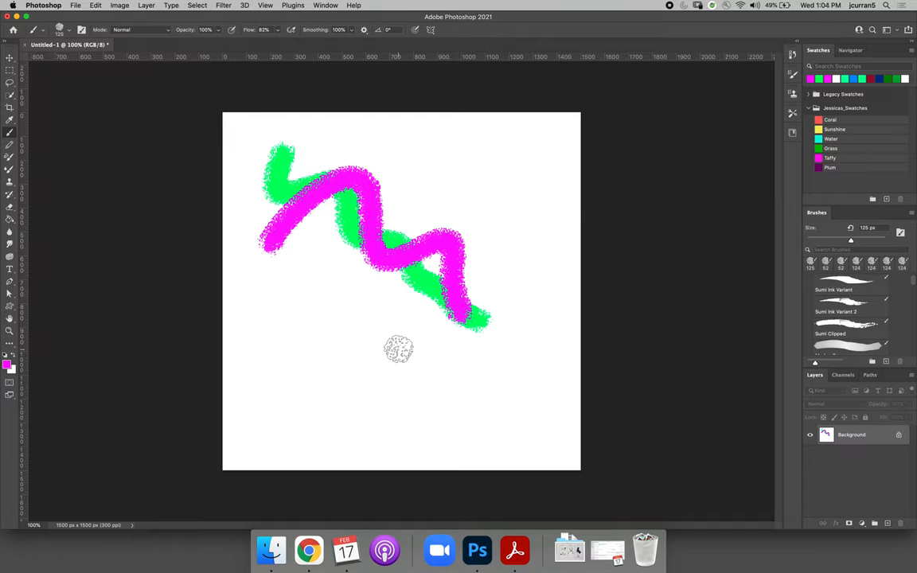
{"action": "mouse_move", "coordinate": [426, 261]}
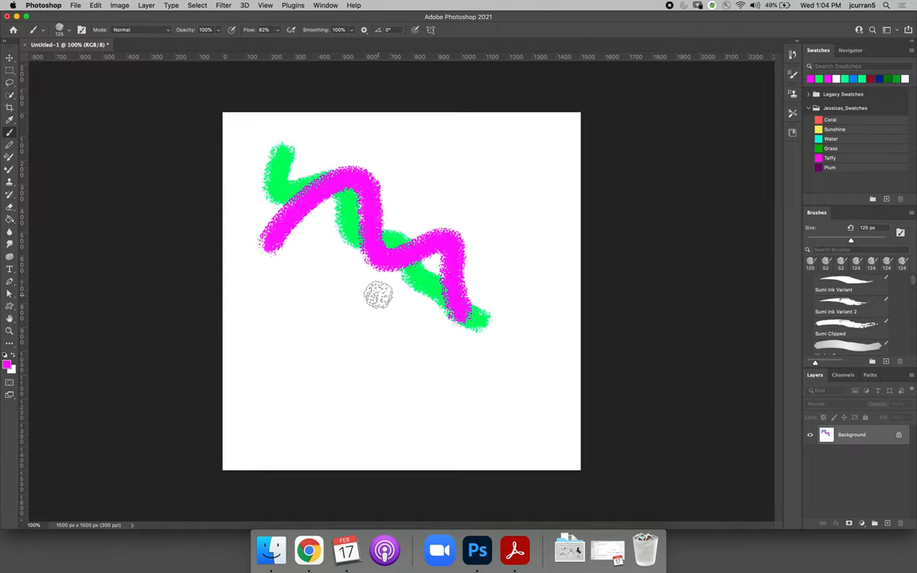
{"action": "mouse_move", "coordinate": [261, 77]}
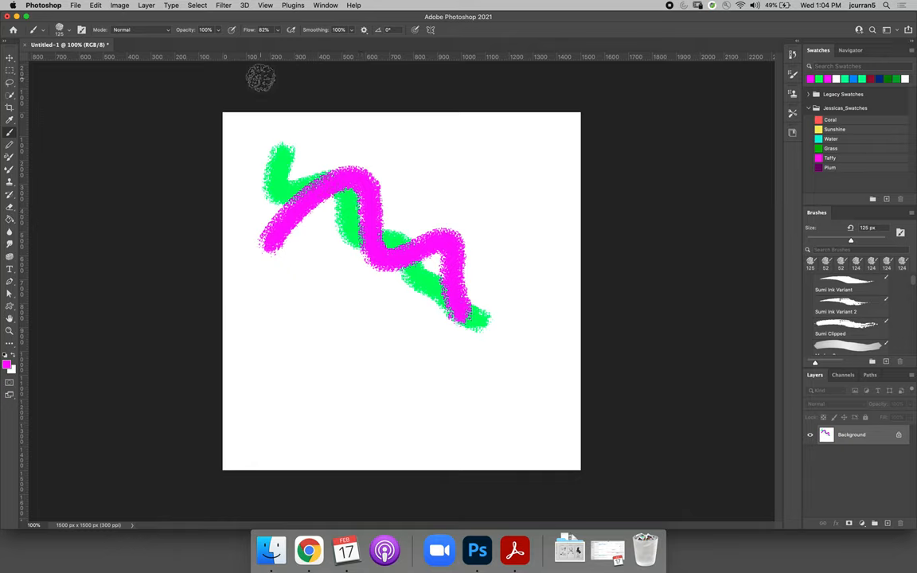
{"action": "mouse_move", "coordinate": [328, 323]}
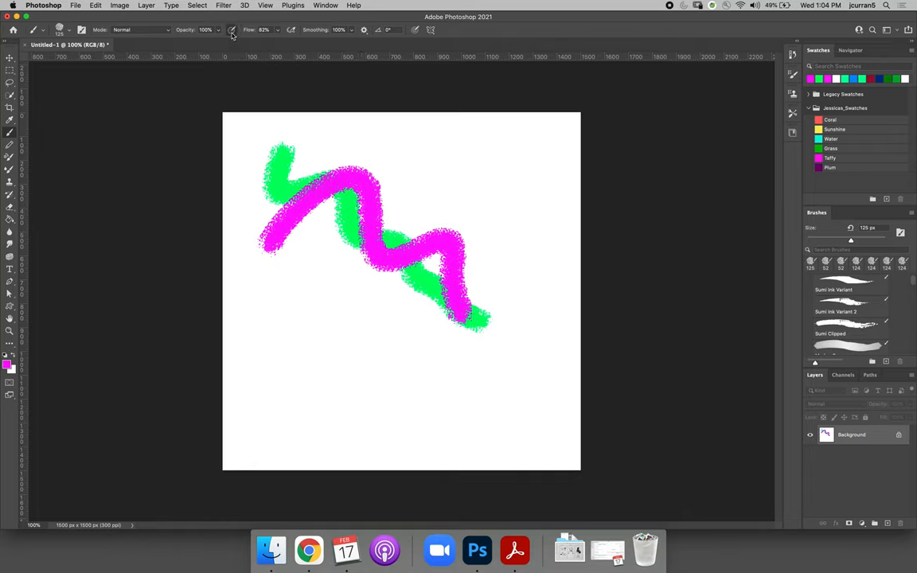
{"action": "mouse_move", "coordinate": [165, 185]}
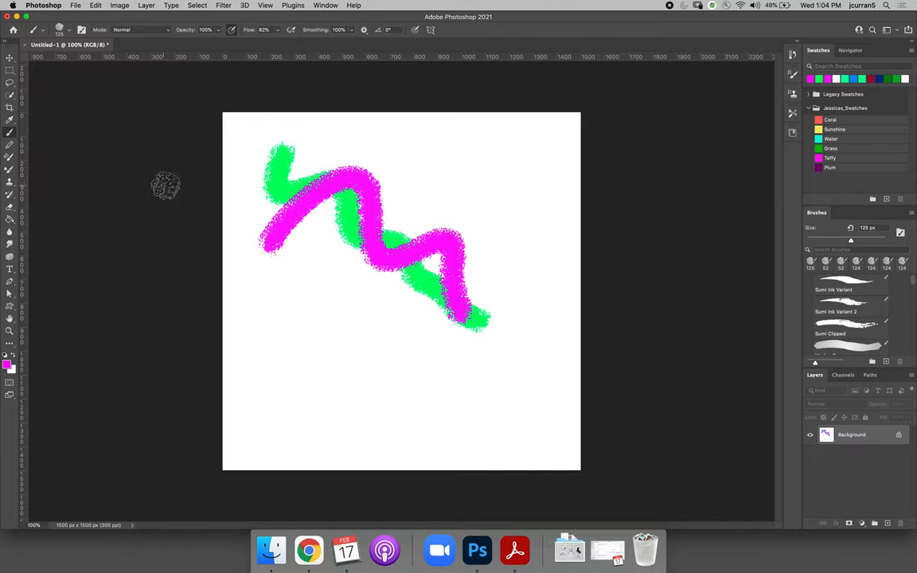
{"action": "mouse_move", "coordinate": [220, 231]}
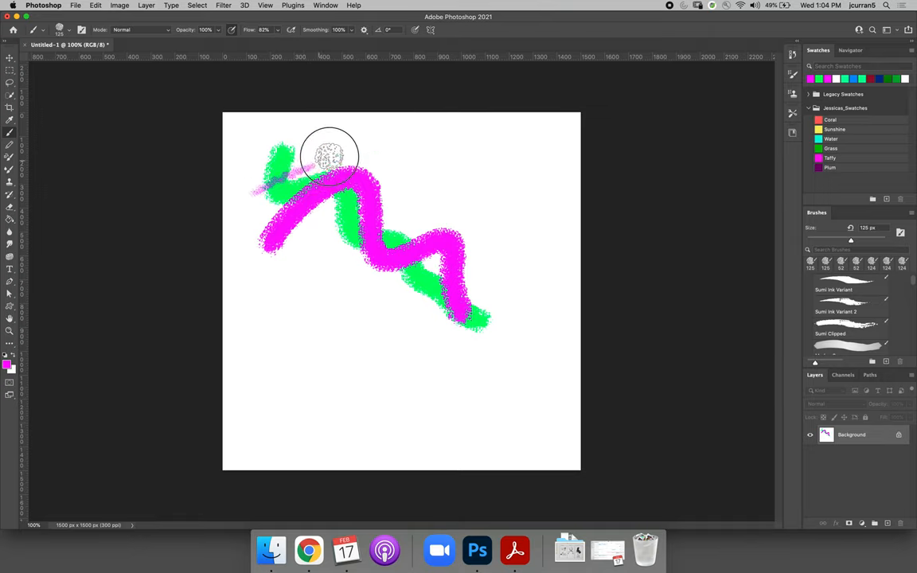
{"action": "mouse_move", "coordinate": [329, 140]}
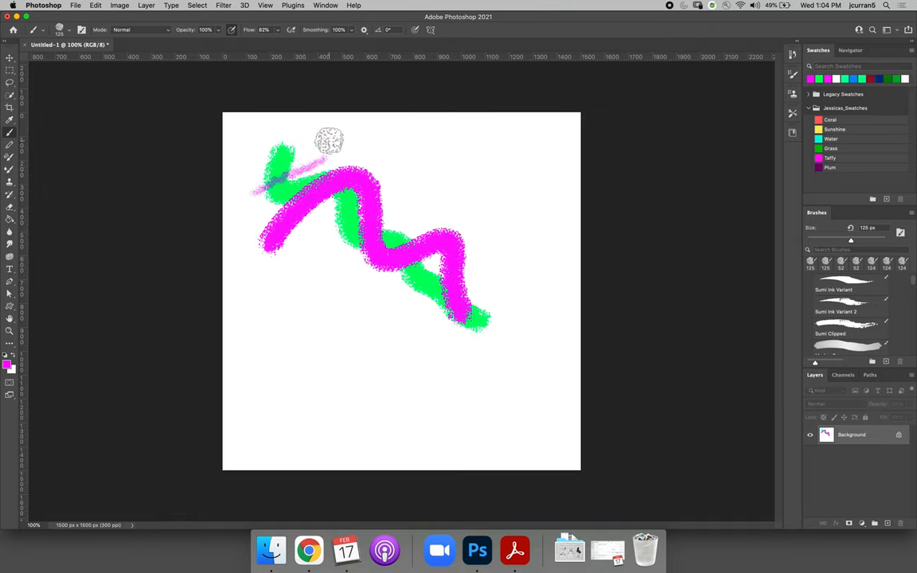
{"action": "mouse_move", "coordinate": [338, 262]}
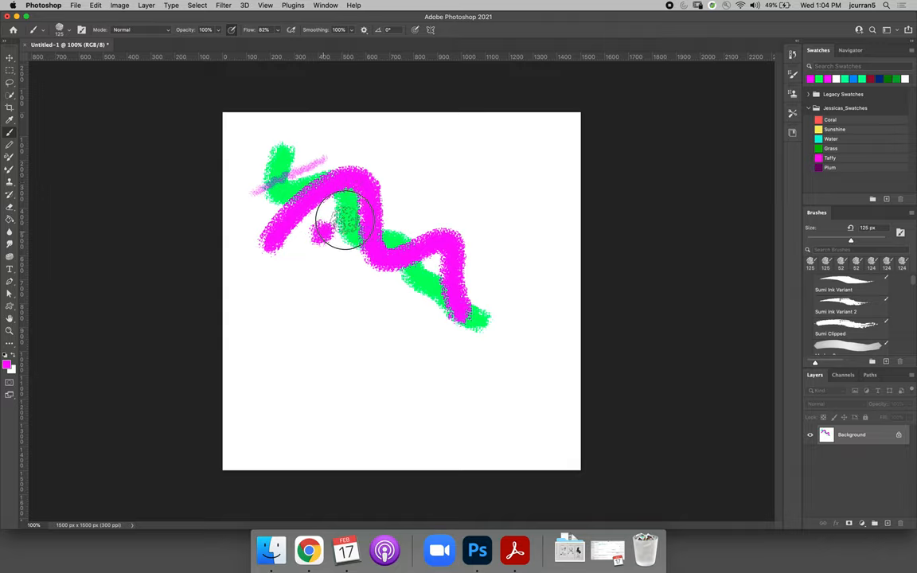
- Paint another magenta stroke across the green zigzag and start lowering the brush flow
{"action": "left_click_drag", "start_coordinate": [343, 222], "coordinate": [385, 207]}
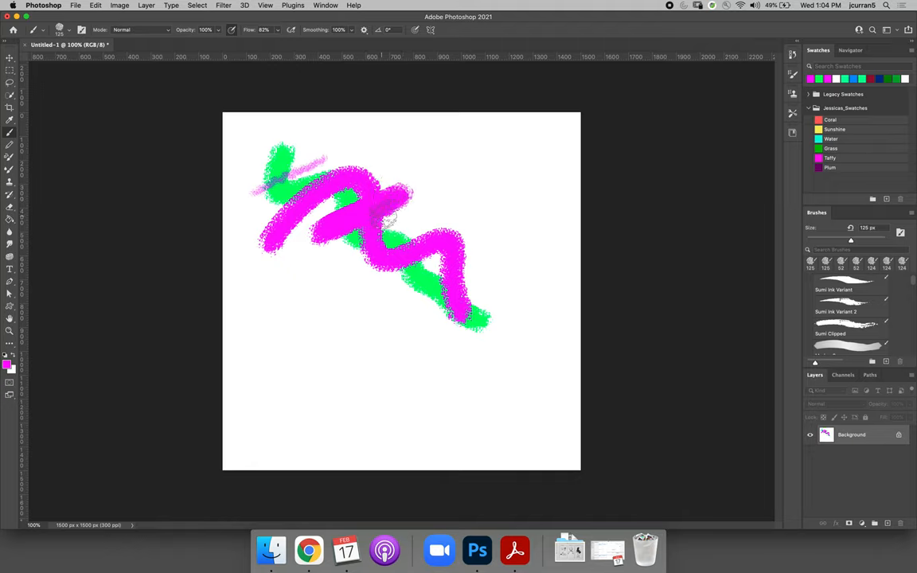
{"action": "left_click", "coordinate": [382, 210]}
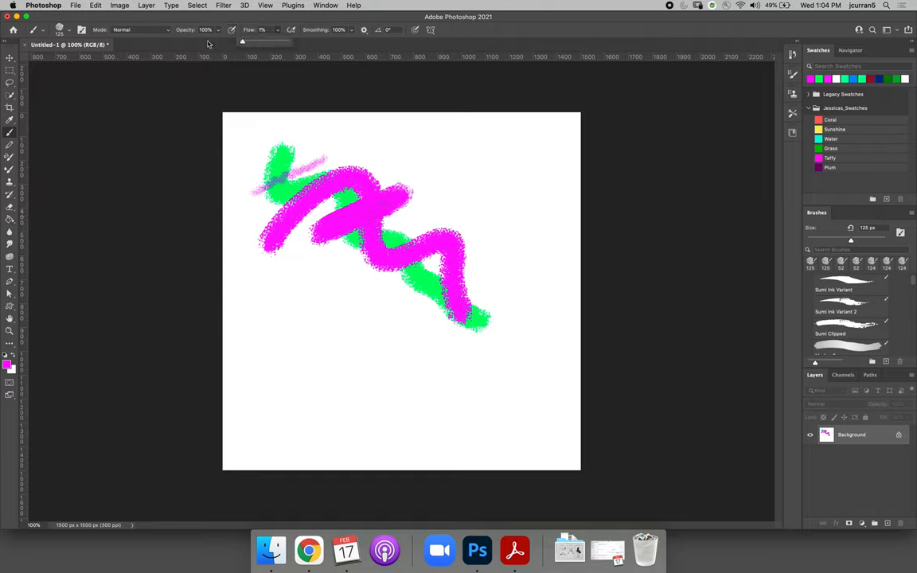
{"action": "mouse_move", "coordinate": [198, 159]}
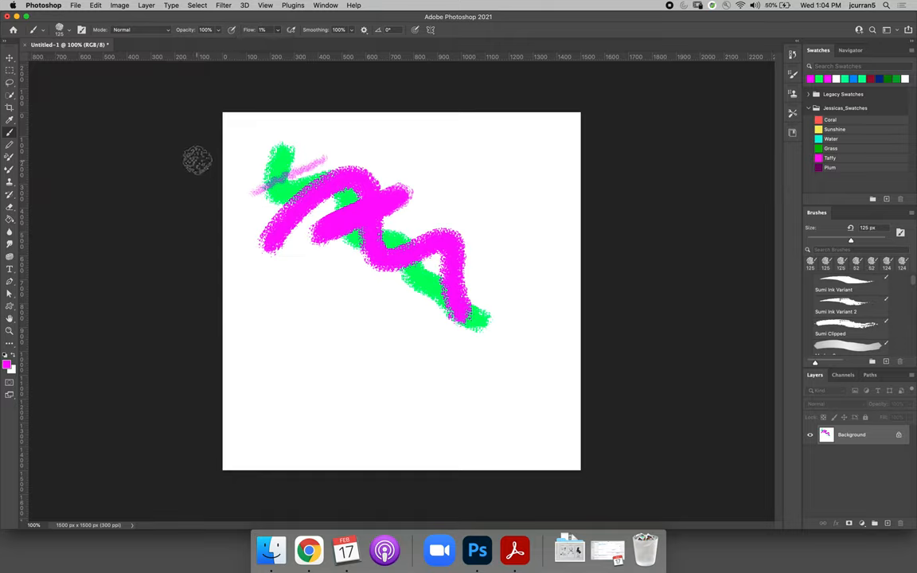
{"action": "mouse_move", "coordinate": [271, 302]}
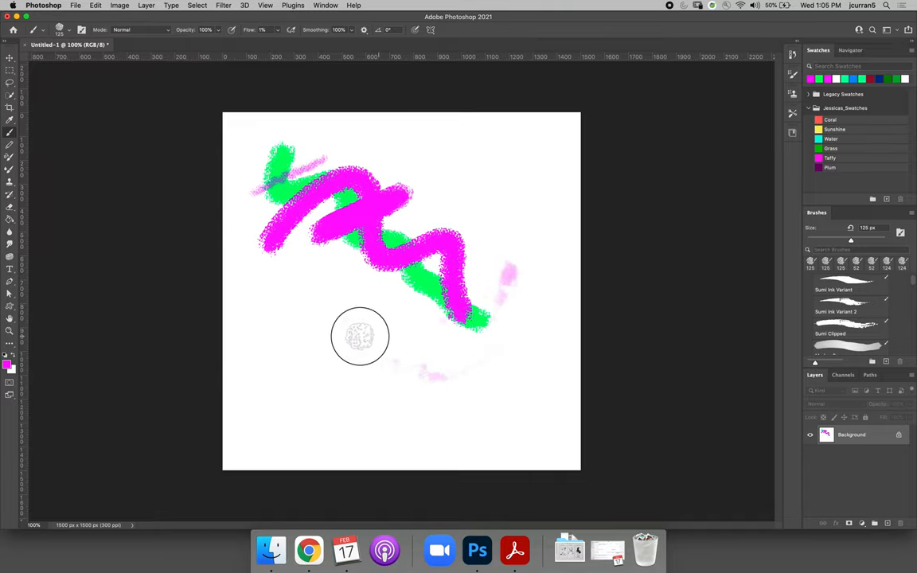
{"action": "mouse_move", "coordinate": [331, 309]}
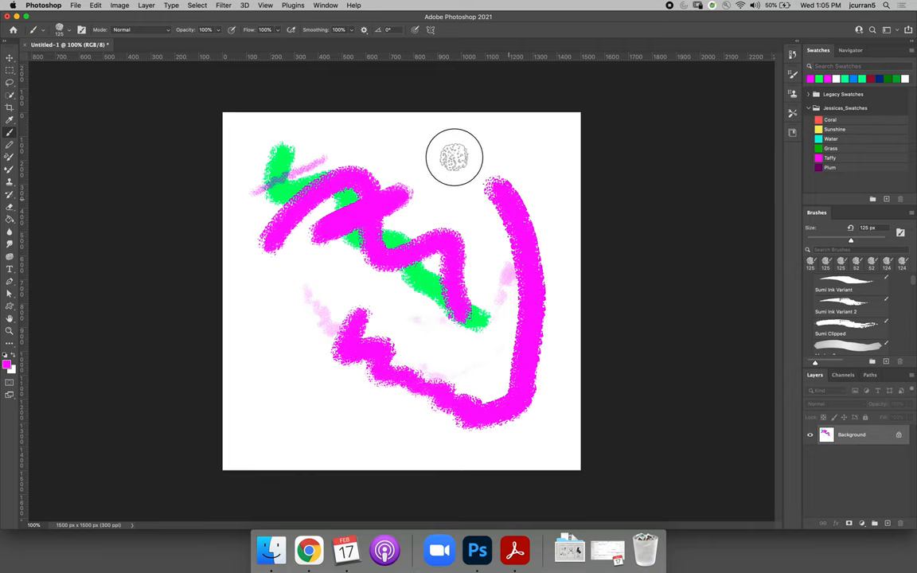
- Paint a bold full-flow magenta stroke down the canvas
{"action": "left_click_drag", "start_coordinate": [454, 156], "coordinate": [454, 318]}
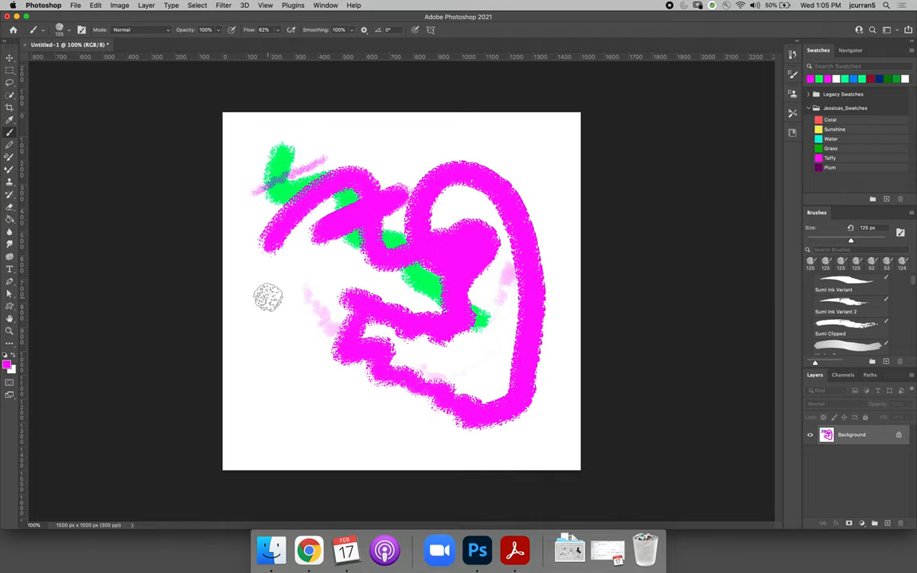
{"action": "mouse_move", "coordinate": [273, 303]}
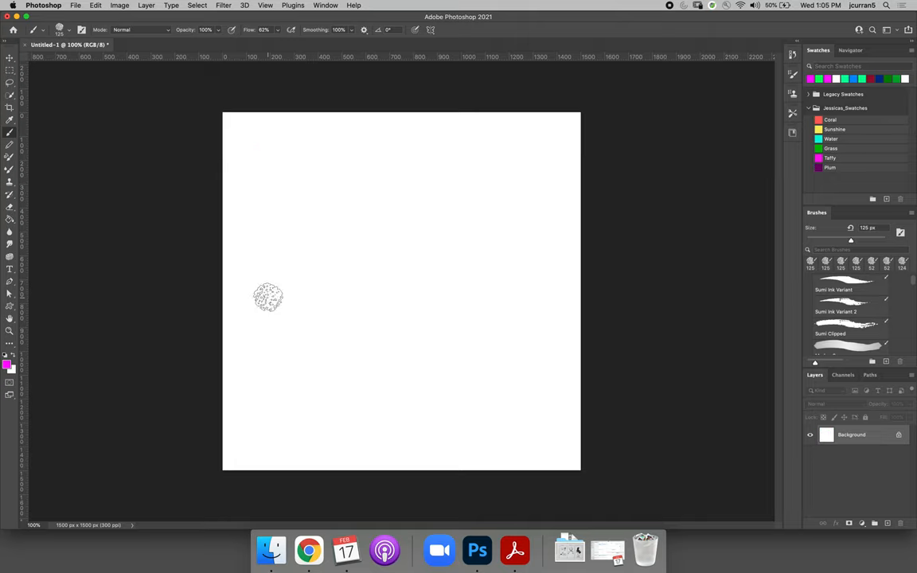
- Turn on airbrush build-up for the brush after reverting to the green-only state
{"action": "left_click", "coordinate": [95, 6]}
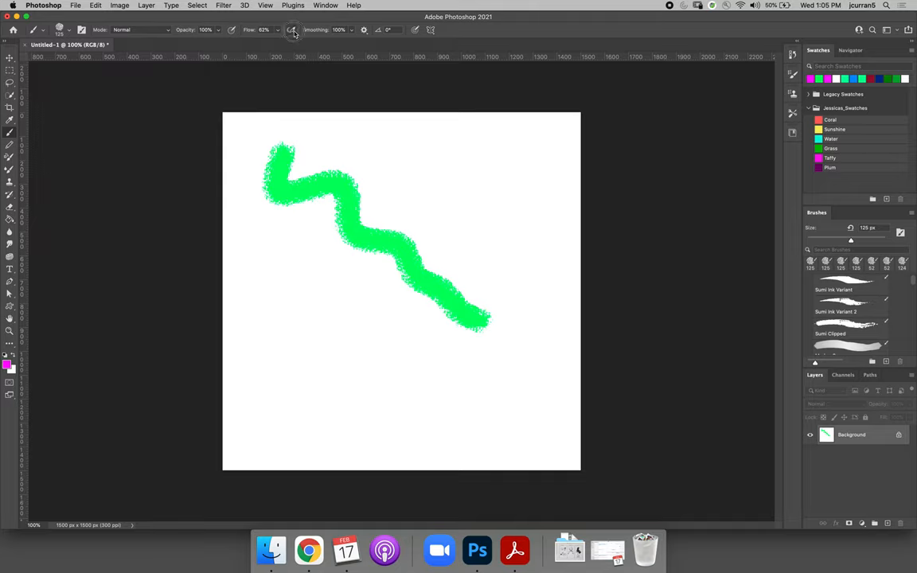
{"action": "mouse_move", "coordinate": [433, 168]}
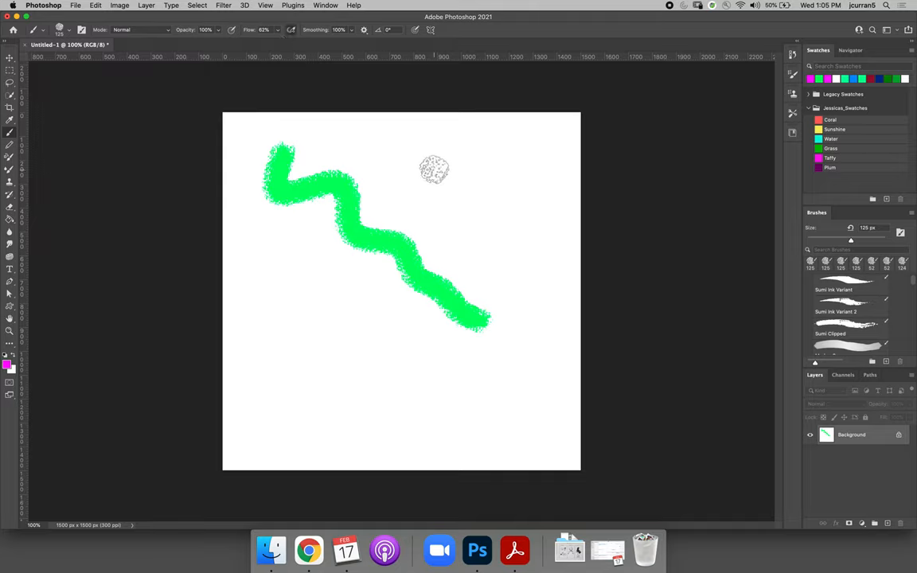
{"action": "mouse_move", "coordinate": [511, 194]}
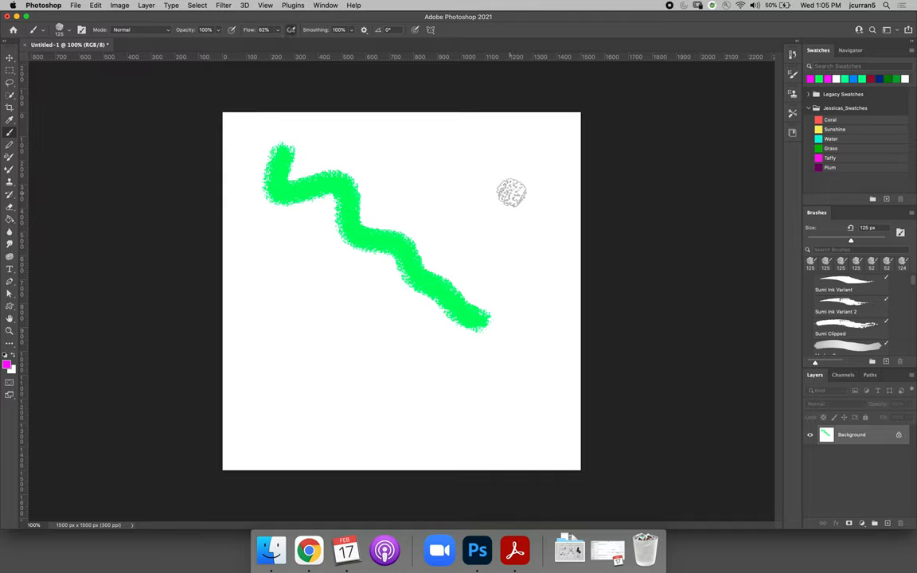
{"action": "mouse_move", "coordinate": [496, 191]}
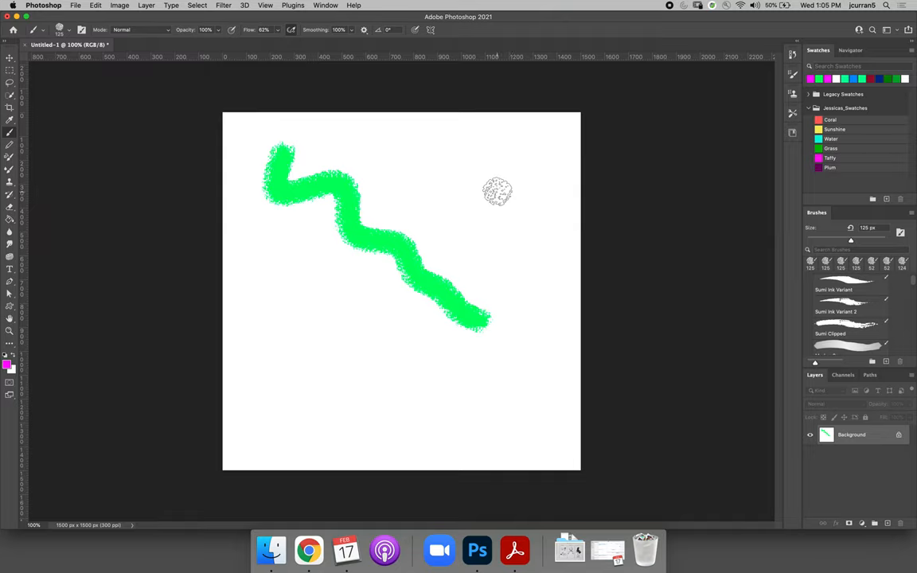
- Build up magenta dots in place with airbrush, then paint a curved magenta stroke on the left
{"action": "left_click", "coordinate": [496, 191]}
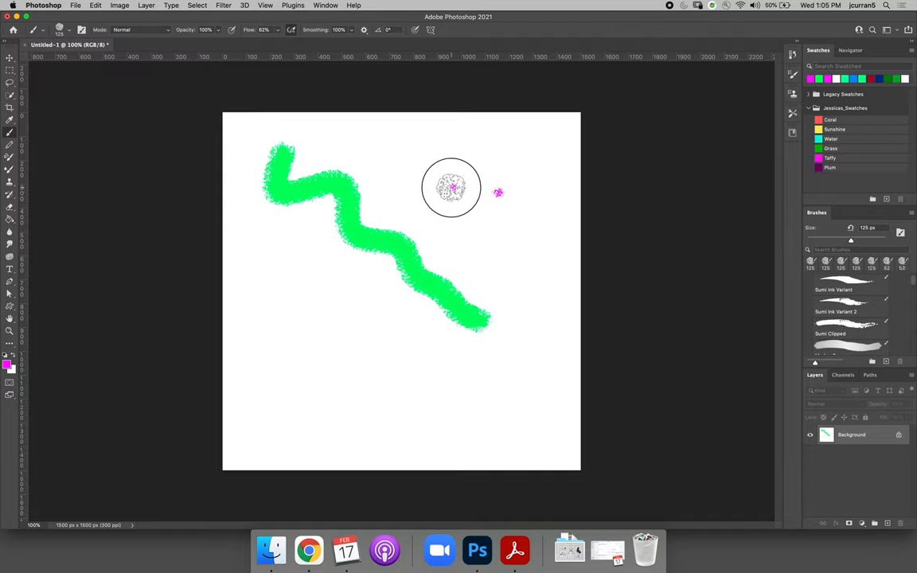
{"action": "left_click", "coordinate": [452, 188]}
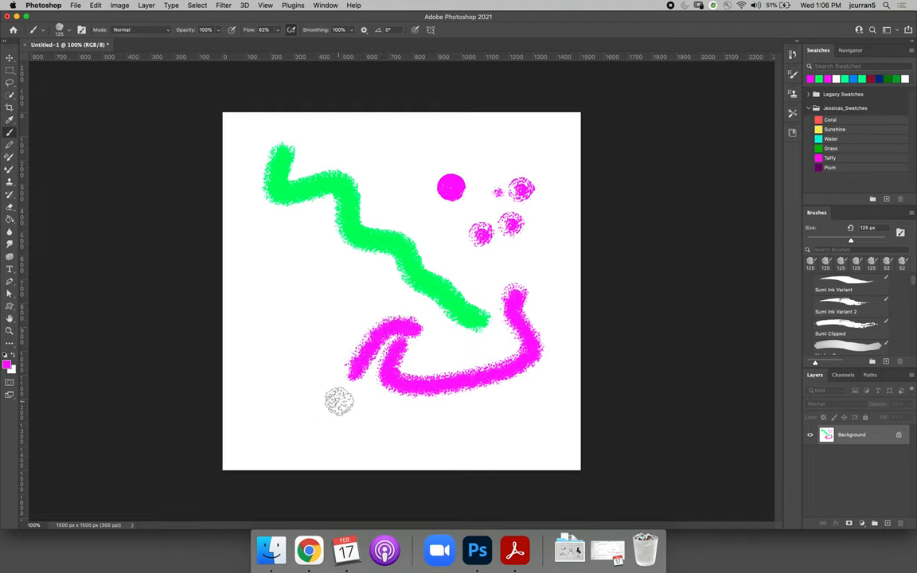
{"action": "mouse_move", "coordinate": [386, 288]}
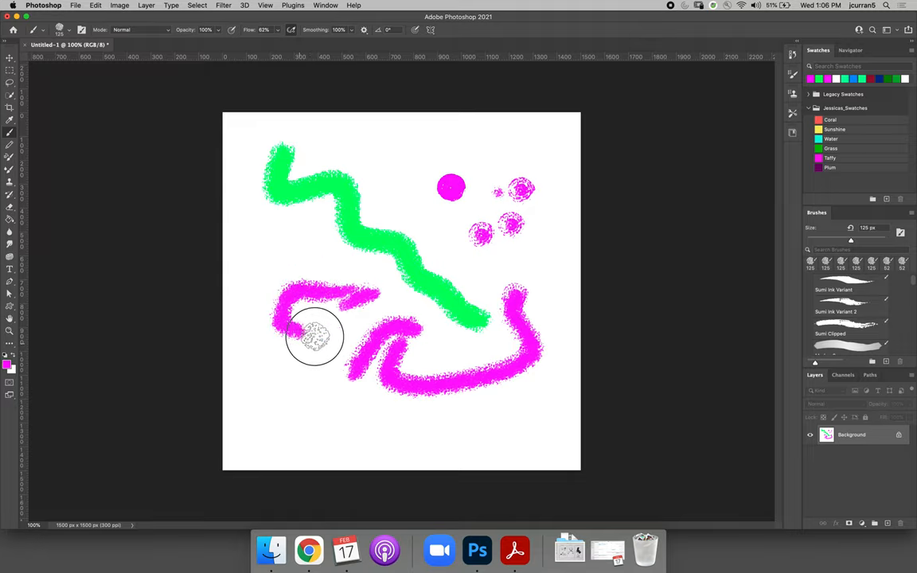
{"action": "mouse_move", "coordinate": [296, 242]}
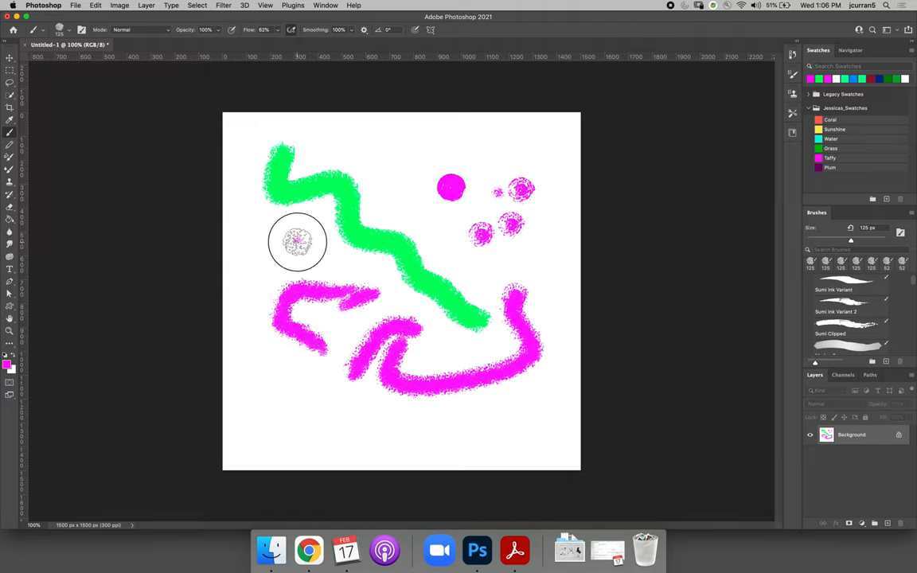
{"action": "left_click_drag", "start_coordinate": [296, 242], "coordinate": [410, 299]}
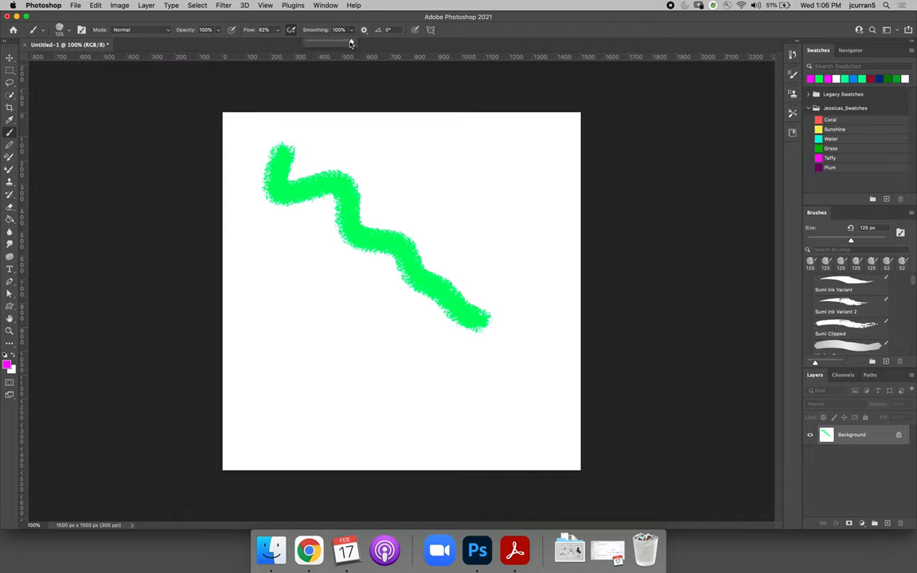
- Set Smoothing to 0% and paint a jagged magenta zigzag beside the green one
{"action": "left_click_drag", "start_coordinate": [369, 146], "coordinate": [410, 207]}
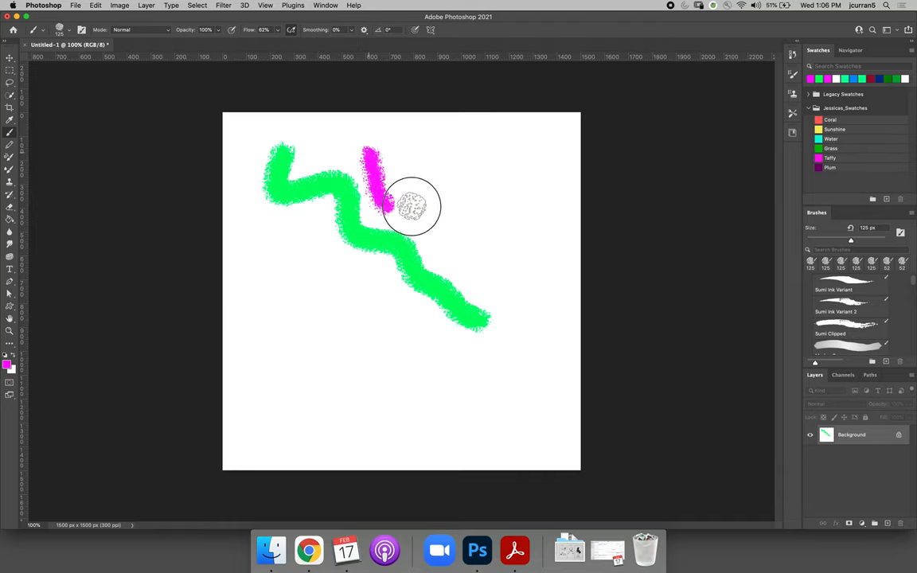
{"action": "left_click_drag", "start_coordinate": [411, 205], "coordinate": [515, 210]}
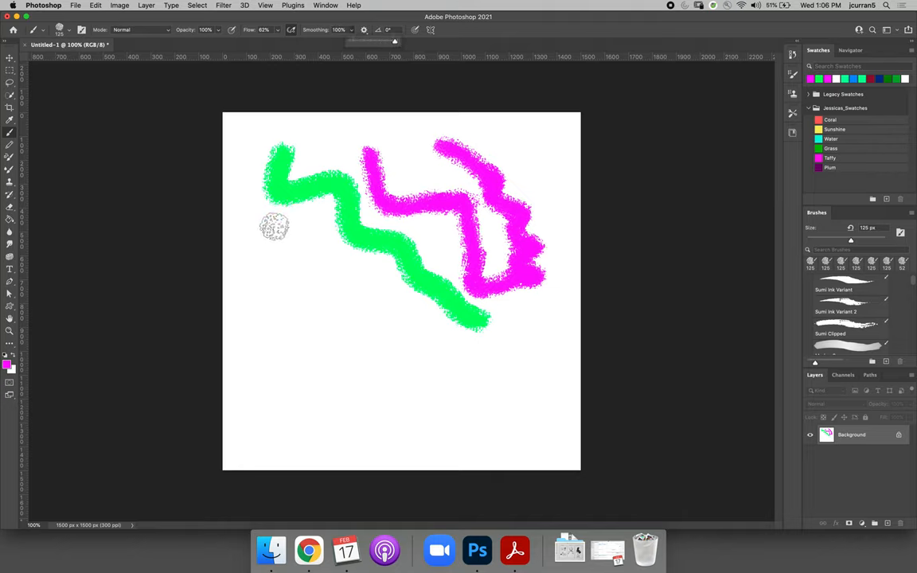
- Raise Smoothing to 100% and paint a smoothed magenta stroke on the left
{"action": "left_click_drag", "start_coordinate": [274, 226], "coordinate": [342, 326]}
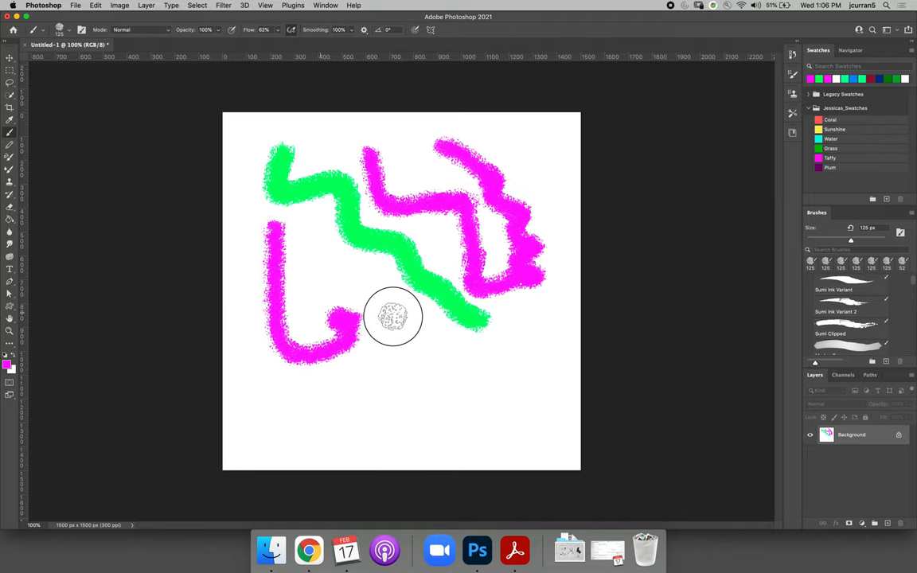
{"action": "left_click_drag", "start_coordinate": [391, 315], "coordinate": [452, 372]}
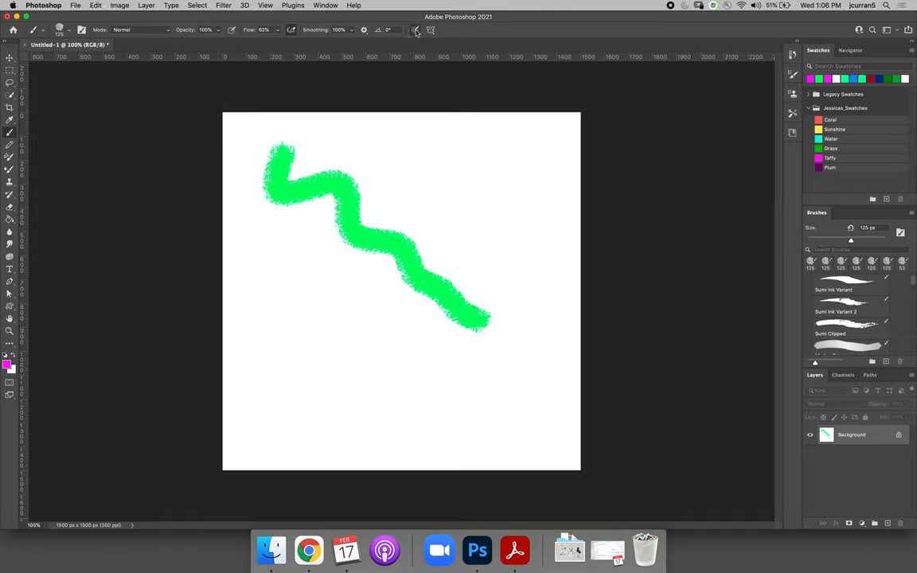
{"action": "mouse_move", "coordinate": [339, 282]}
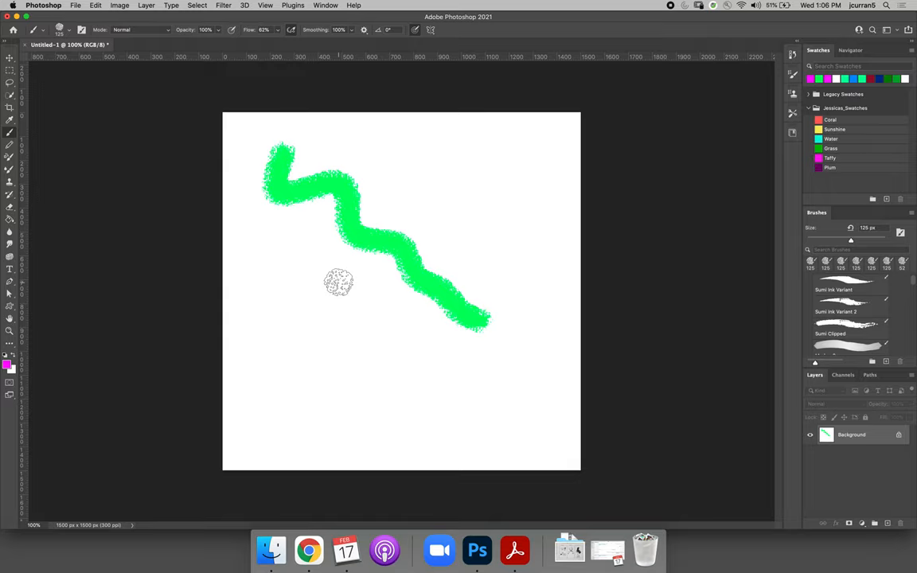
{"action": "mouse_move", "coordinate": [328, 215]}
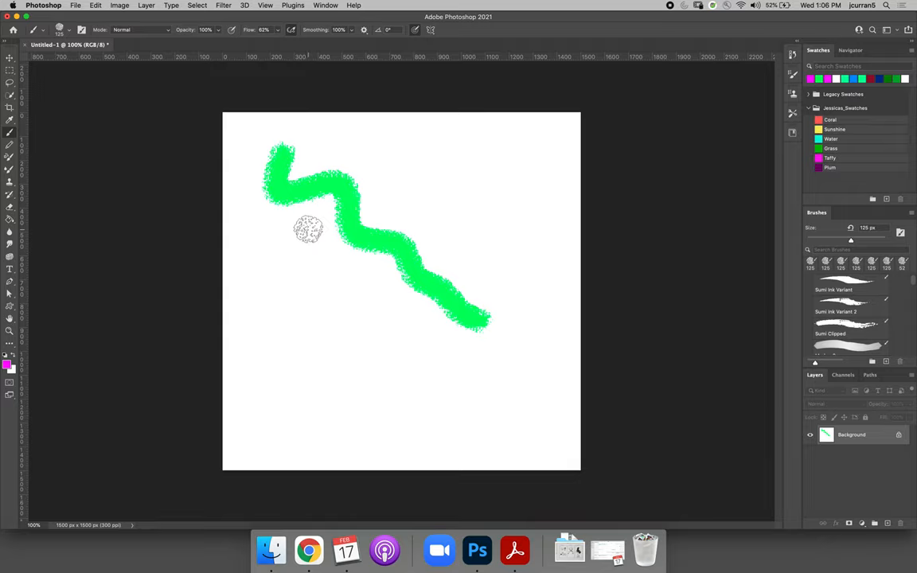
{"action": "mouse_move", "coordinate": [236, 230]}
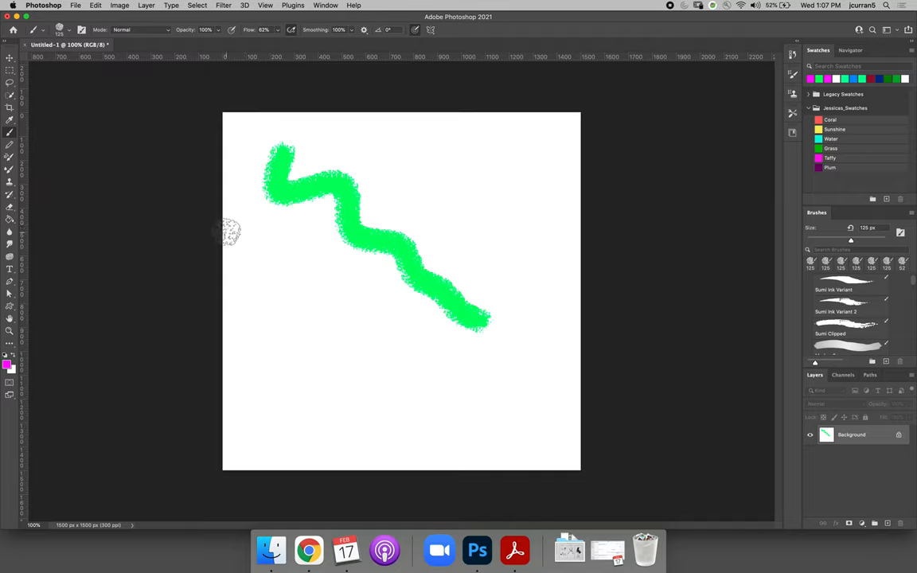
- Paint several pressure-for-size magenta strokes of tapering thickness around the green squiggle
{"action": "left_click_drag", "start_coordinate": [231, 231], "coordinate": [354, 306]}
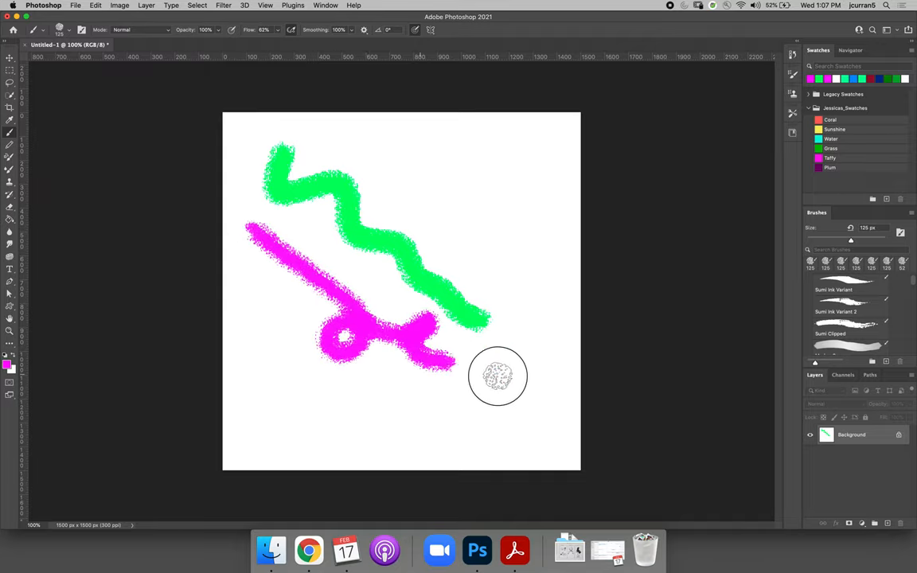
{"action": "left_click_drag", "start_coordinate": [494, 374], "coordinate": [444, 164]}
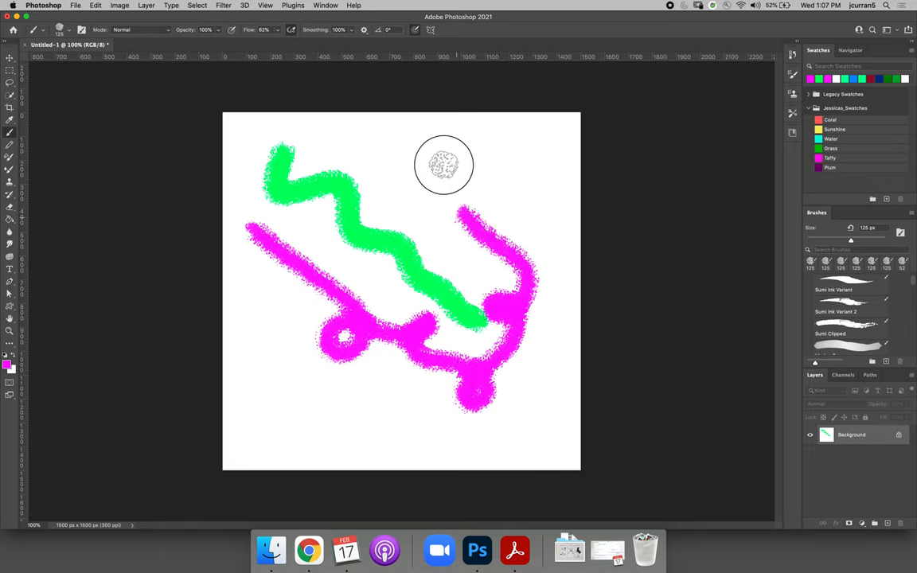
{"action": "left_click_drag", "start_coordinate": [444, 164], "coordinate": [490, 280]}
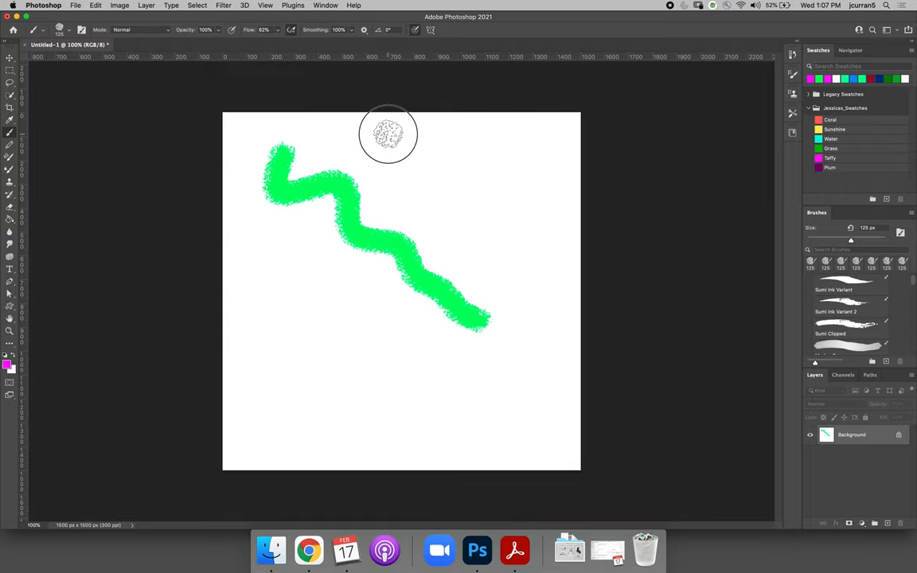
{"action": "left_click_drag", "start_coordinate": [388, 134], "coordinate": [452, 188]}
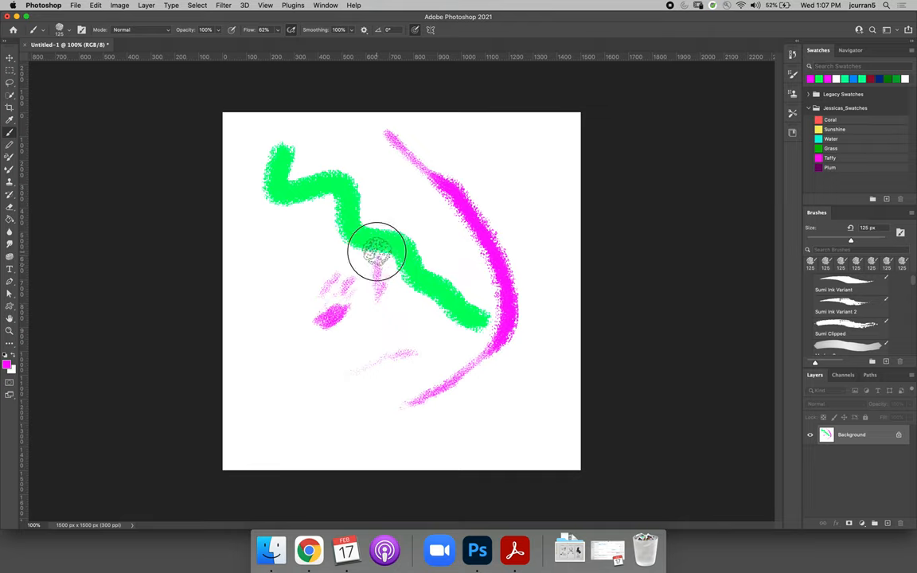
{"action": "left_click_drag", "start_coordinate": [379, 251], "coordinate": [356, 334]}
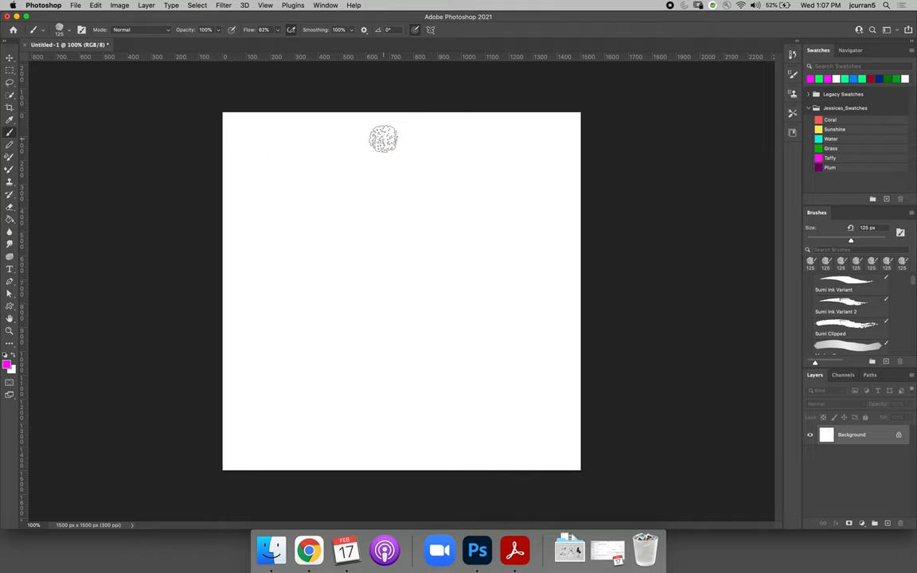
- Enable Vertical paint symmetry and test a stroke mirrored across its vertical axis
{"action": "left_click", "coordinate": [429, 28]}
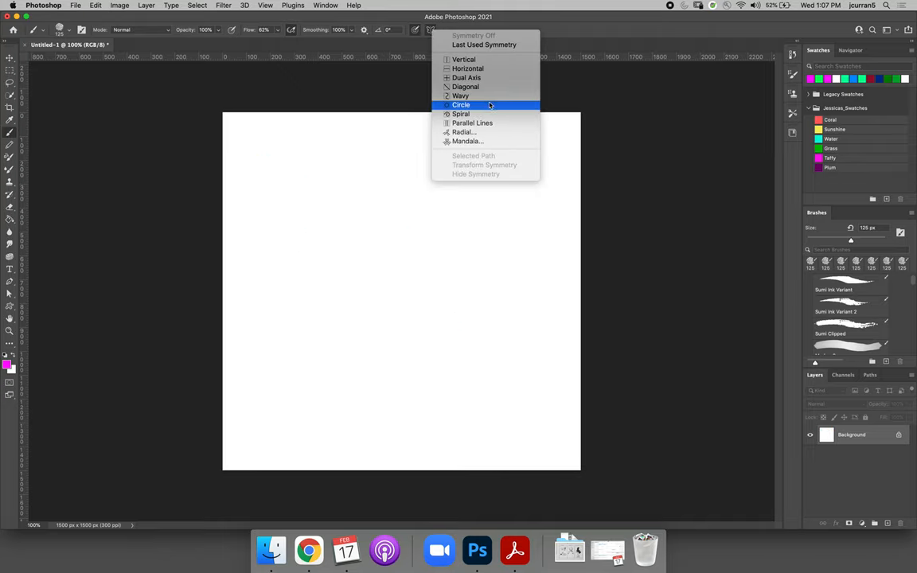
{"action": "mouse_move", "coordinate": [464, 59]}
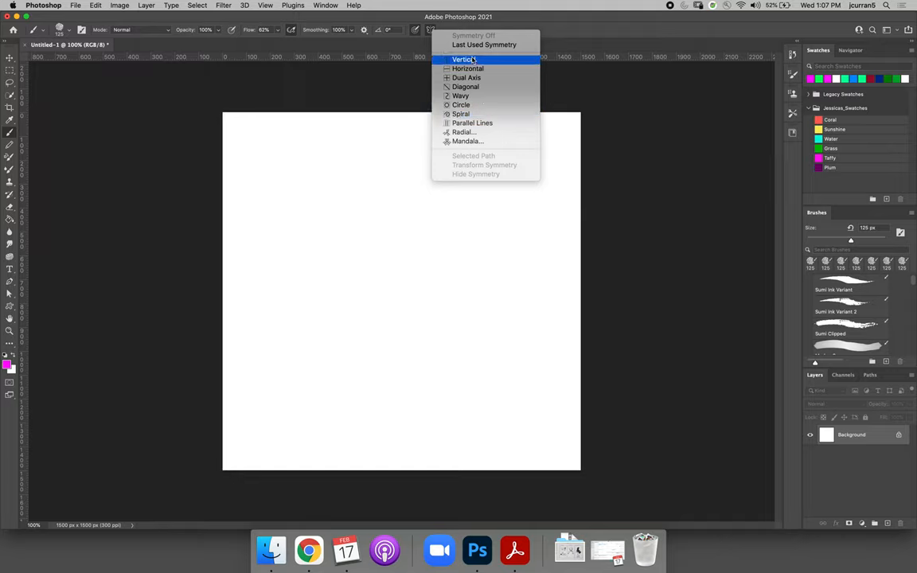
{"action": "left_click", "coordinate": [462, 61]}
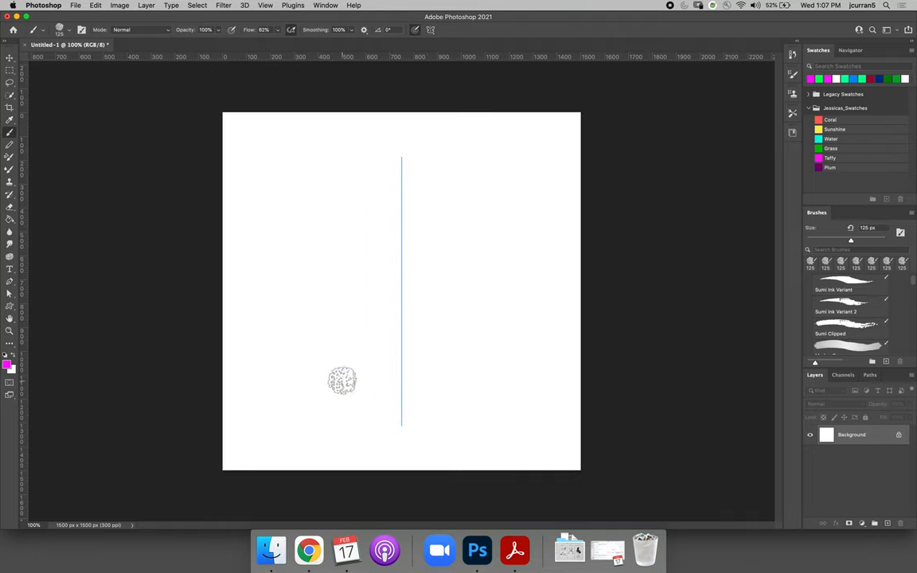
{"action": "mouse_move", "coordinate": [432, 172]}
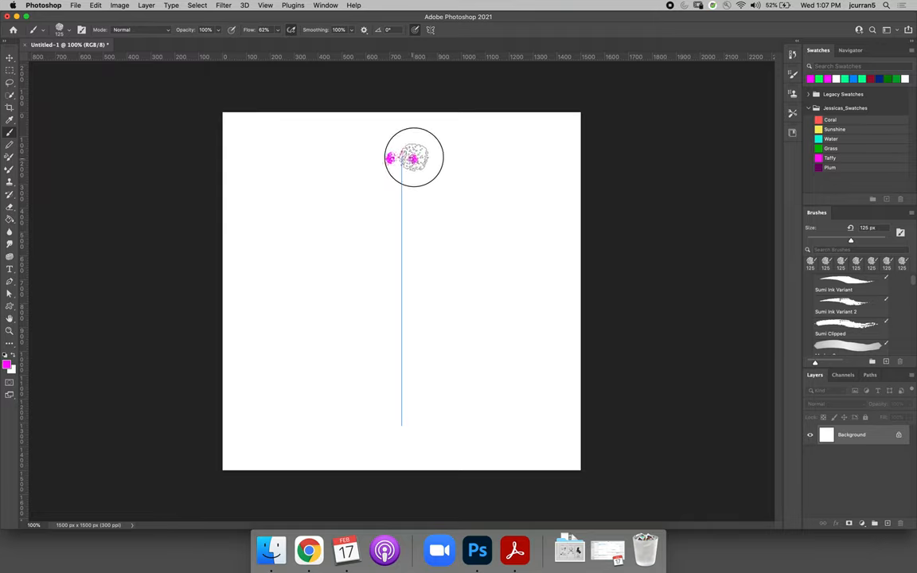
{"action": "left_click_drag", "start_coordinate": [414, 159], "coordinate": [506, 261]}
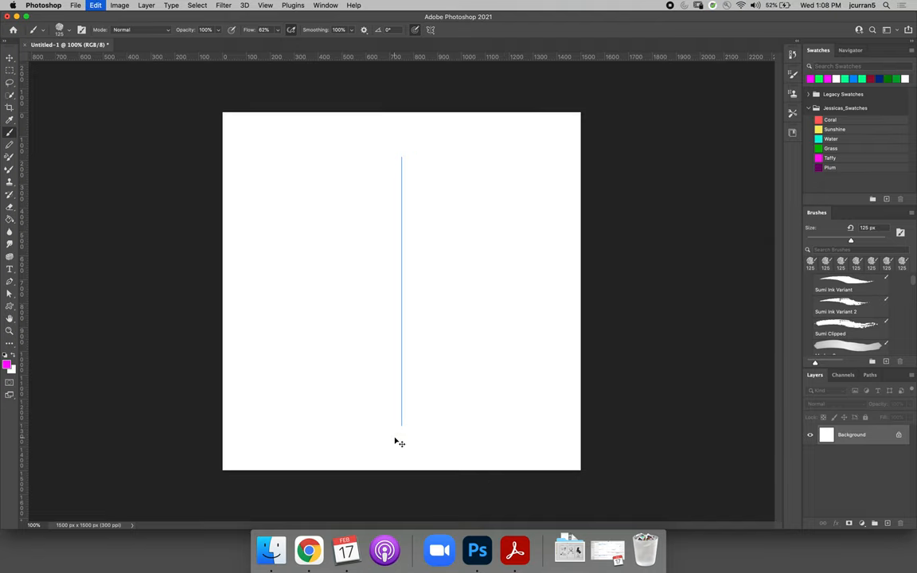
- Enable Circle paint symmetry and paint magenta test strokes repeated around the circular guide
{"action": "left_click", "coordinate": [430, 30]}
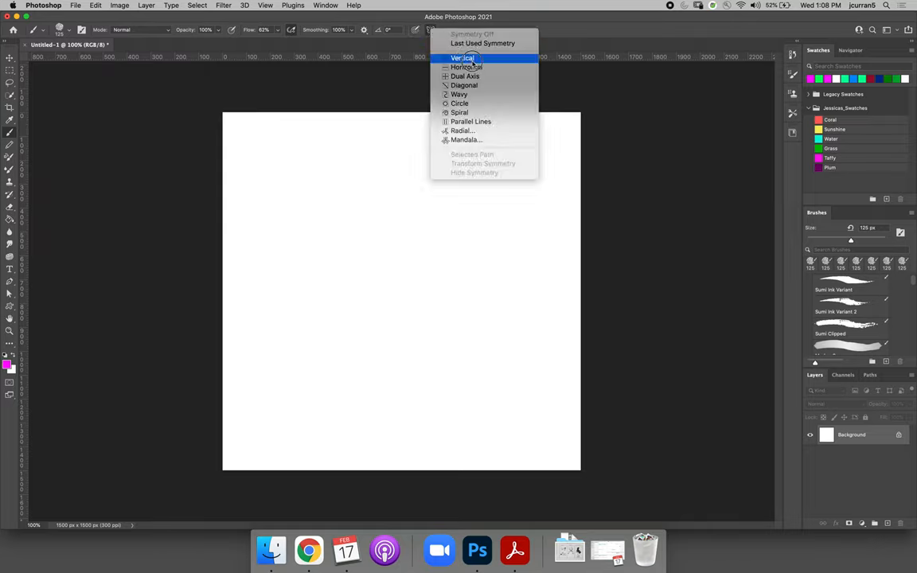
{"action": "mouse_move", "coordinate": [459, 104]}
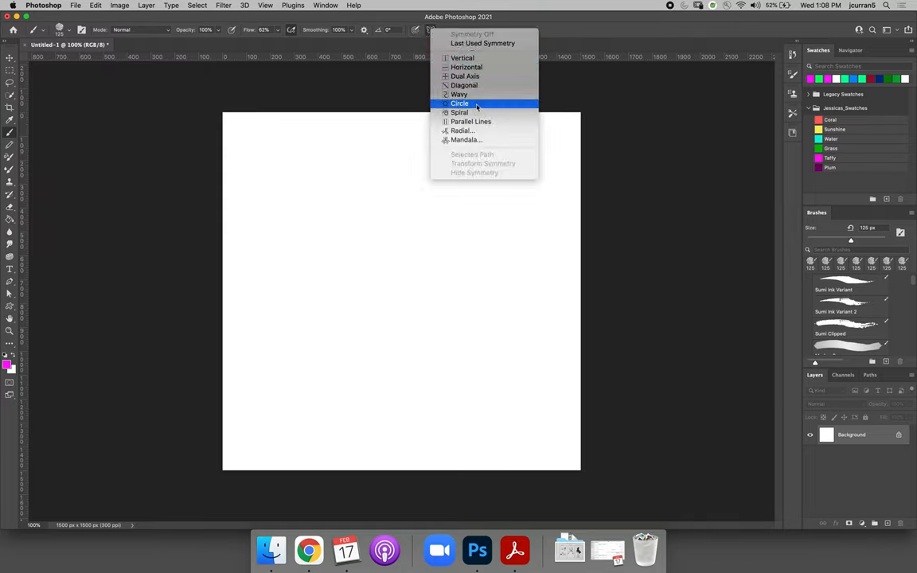
{"action": "left_click", "coordinate": [458, 104]}
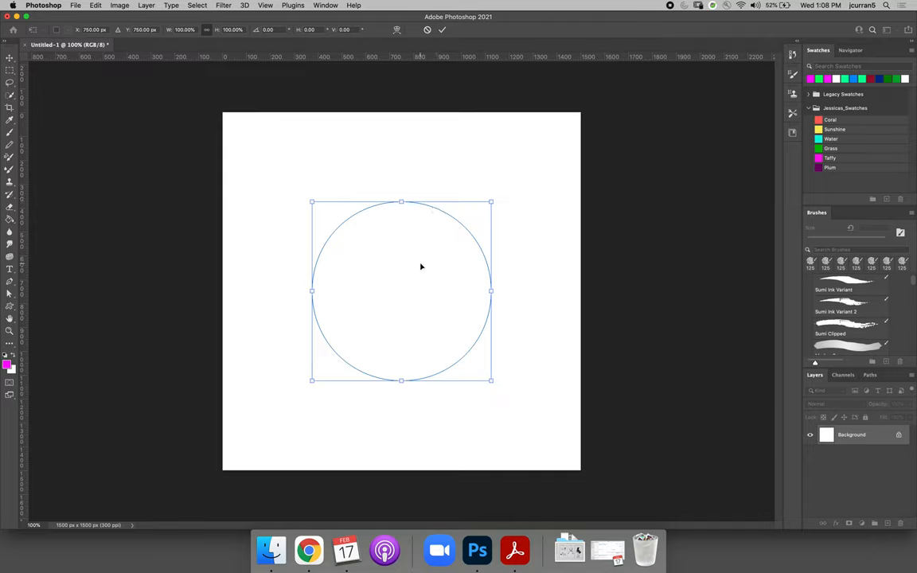
{"action": "mouse_move", "coordinate": [455, 19]}
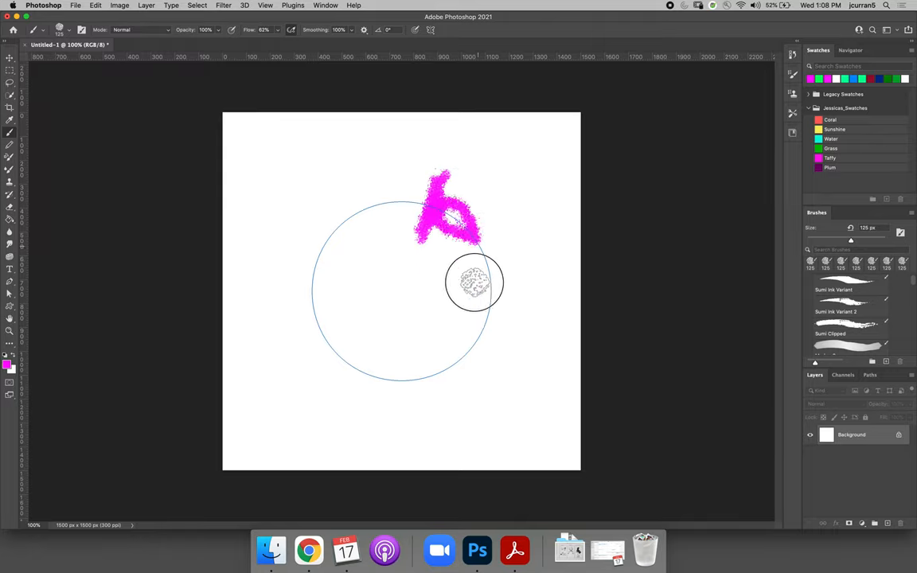
{"action": "left_click_drag", "start_coordinate": [475, 283], "coordinate": [422, 334]}
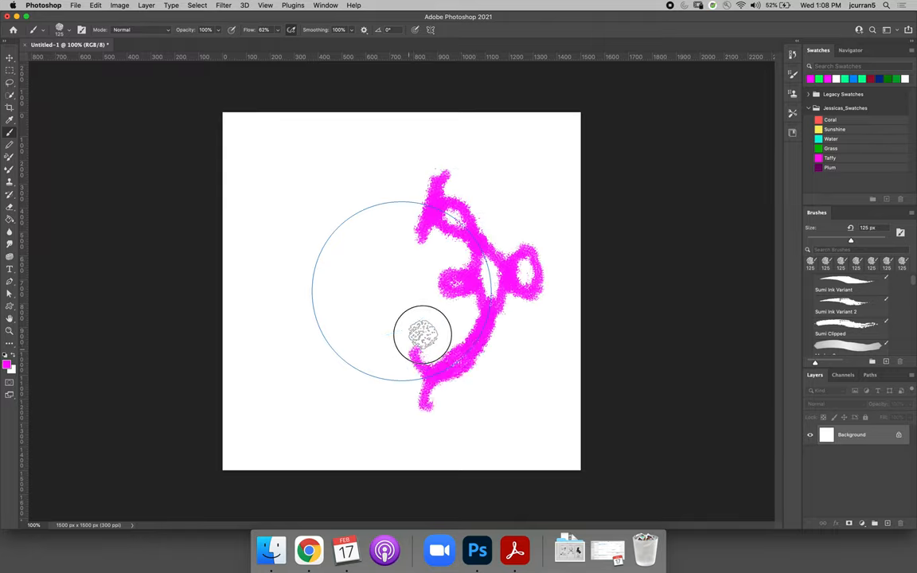
{"action": "left_click_drag", "start_coordinate": [422, 334], "coordinate": [302, 273]}
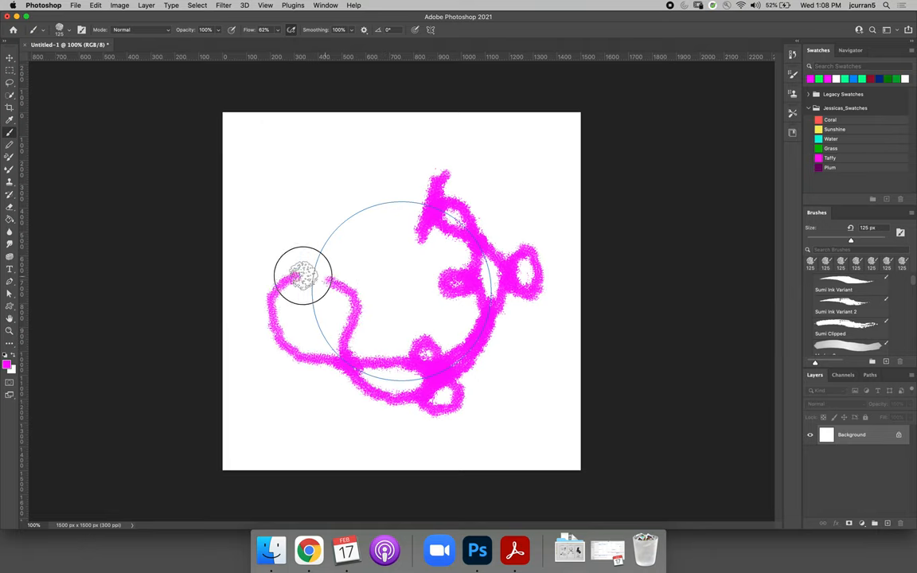
{"action": "left_click_drag", "start_coordinate": [302, 274], "coordinate": [401, 167]}
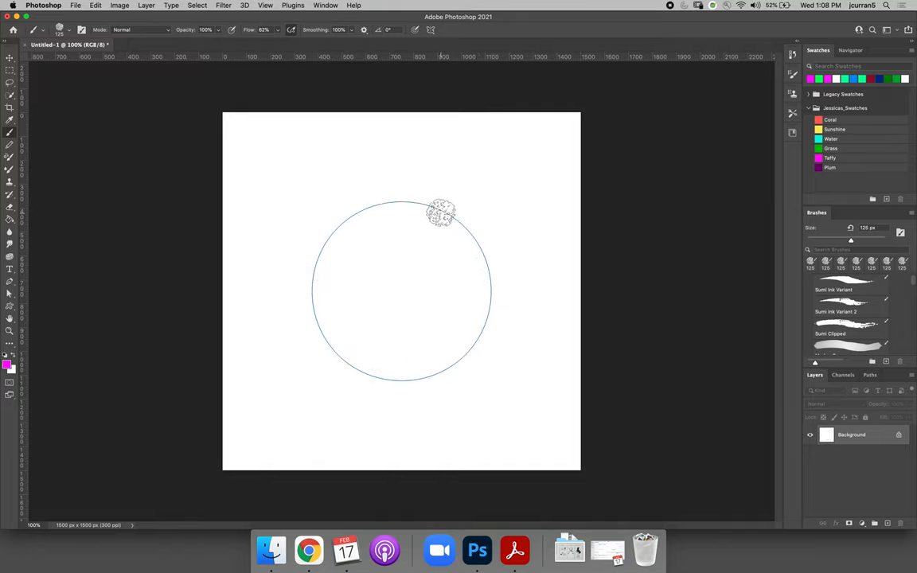
- Enable Horizontal paint symmetry and paint wavy magenta strokes mirrored above and below its axis
{"action": "left_click", "coordinate": [430, 29]}
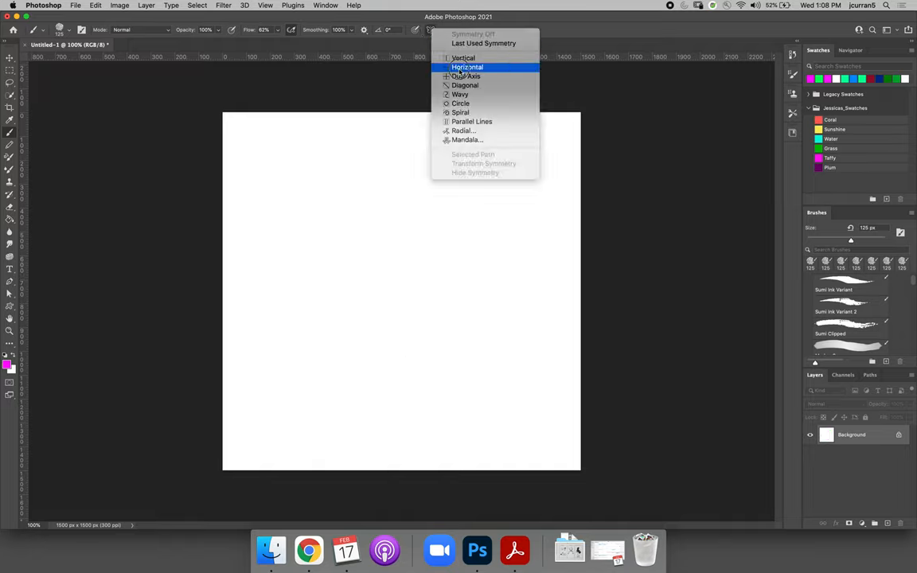
{"action": "left_click", "coordinate": [468, 67]}
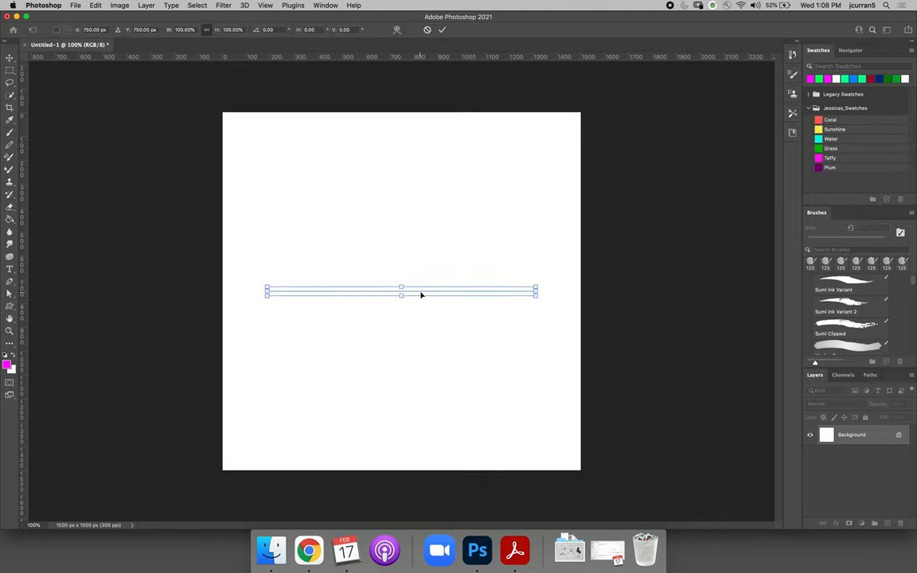
{"action": "mouse_move", "coordinate": [420, 174]}
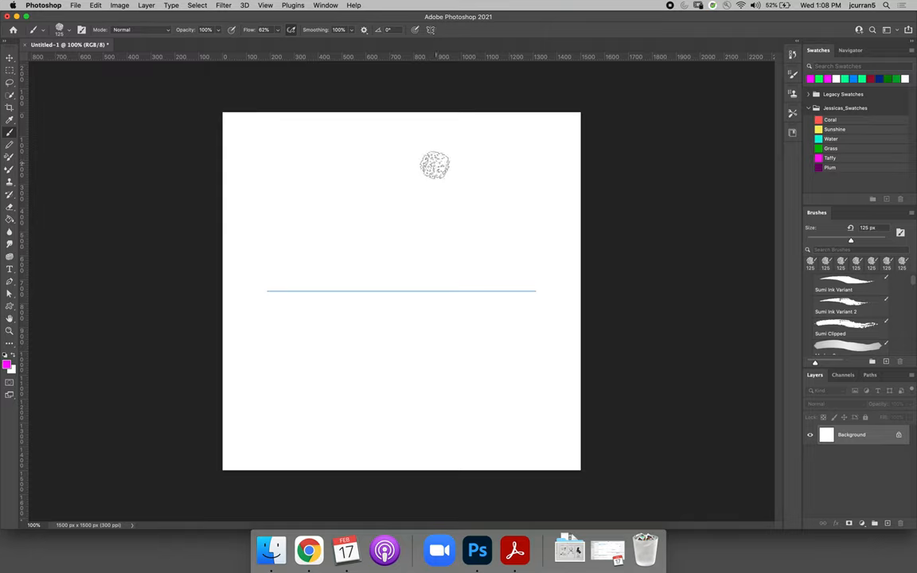
{"action": "left_click", "coordinate": [344, 353]}
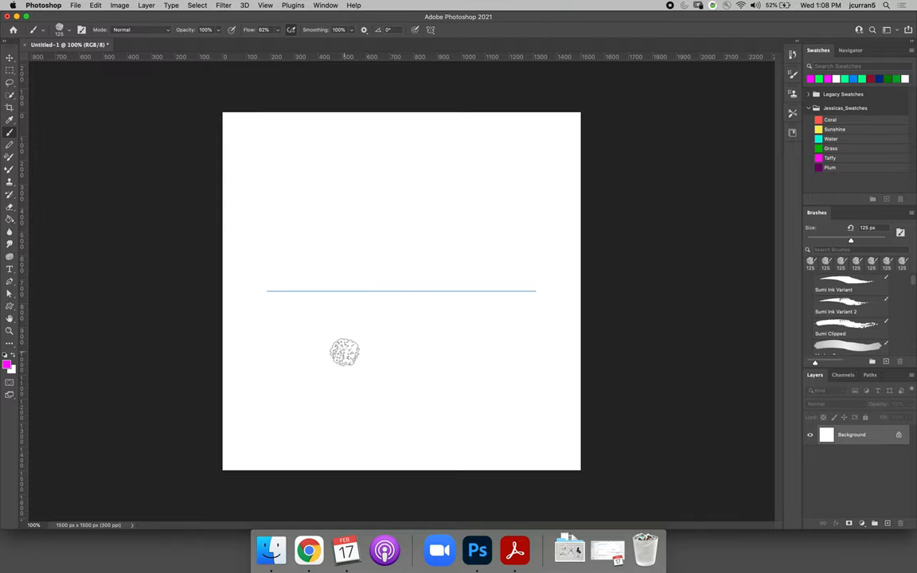
{"action": "mouse_move", "coordinate": [515, 424]}
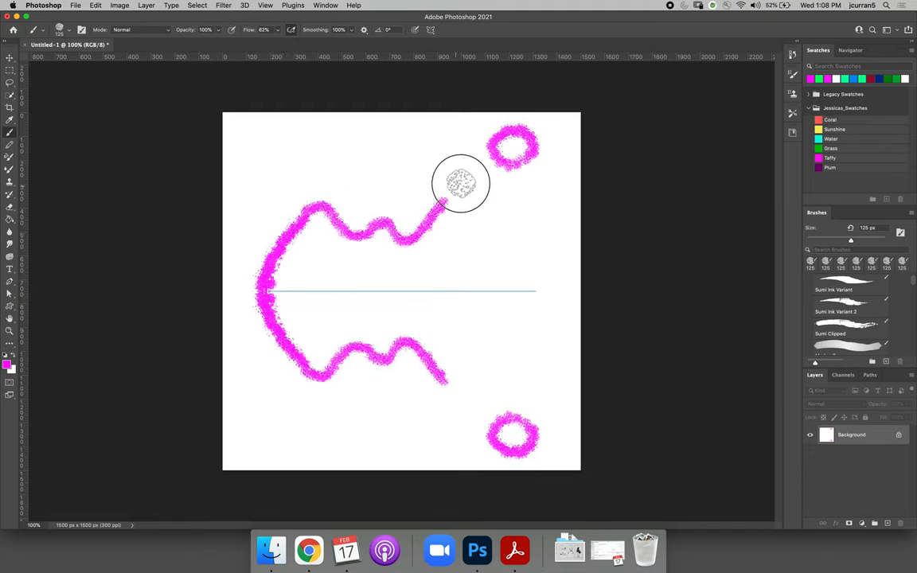
{"action": "left_click_drag", "start_coordinate": [445, 199], "coordinate": [565, 283]}
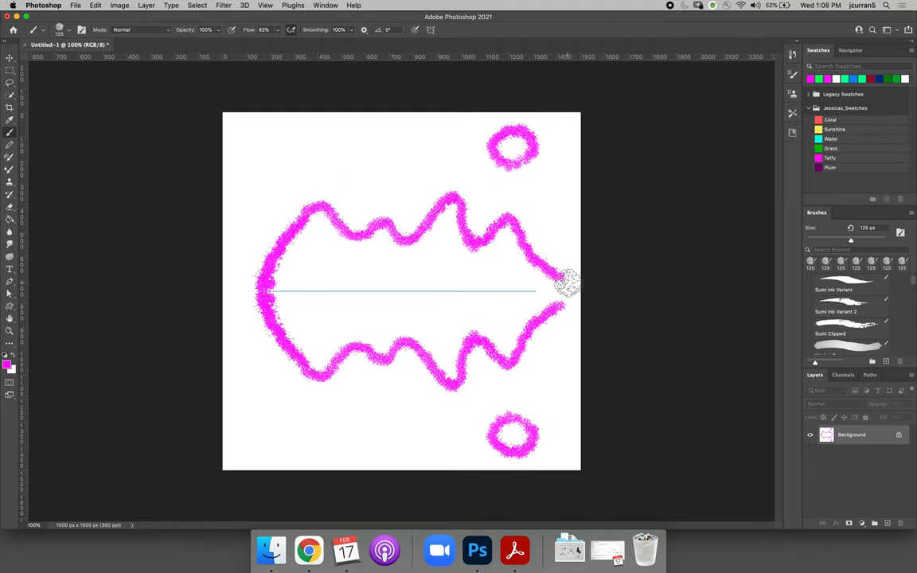